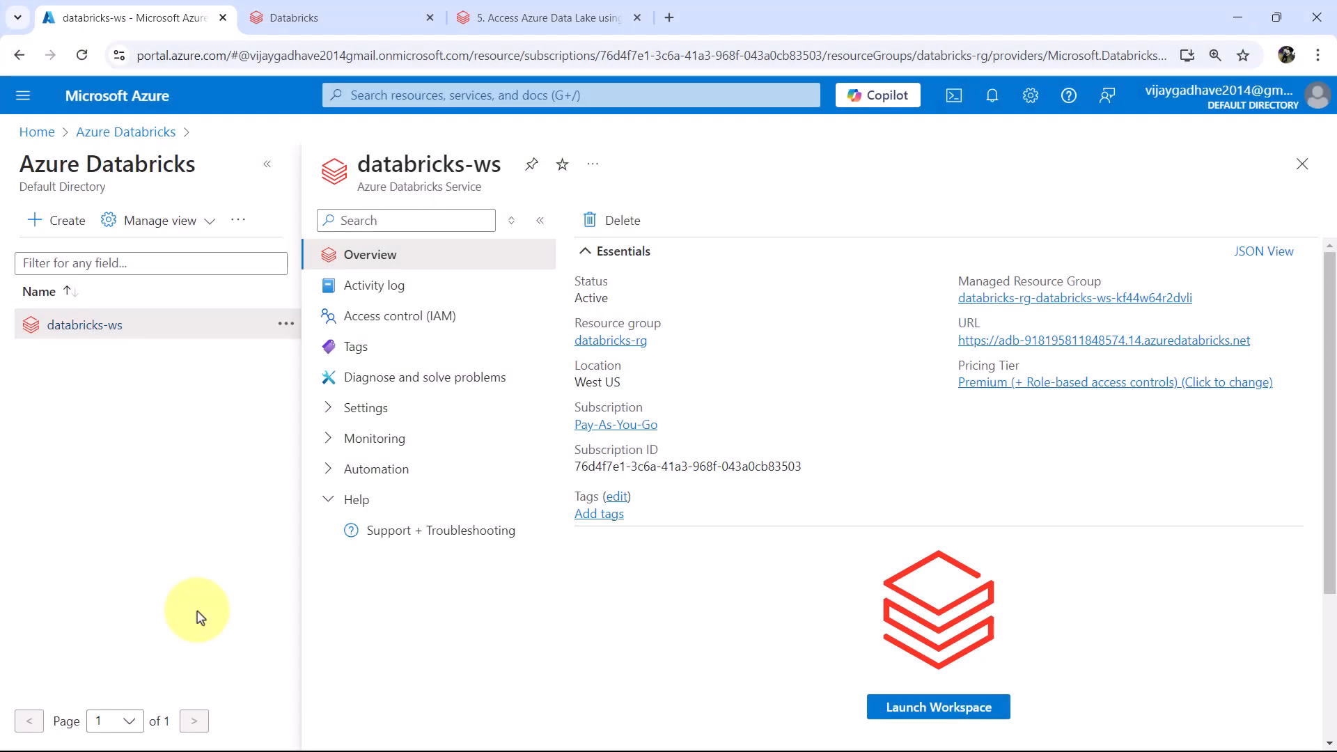
# - Review cluster_01 running on the Compute page and glance over the Credential Passthrough notebook
pyautogui.click(294, 16)
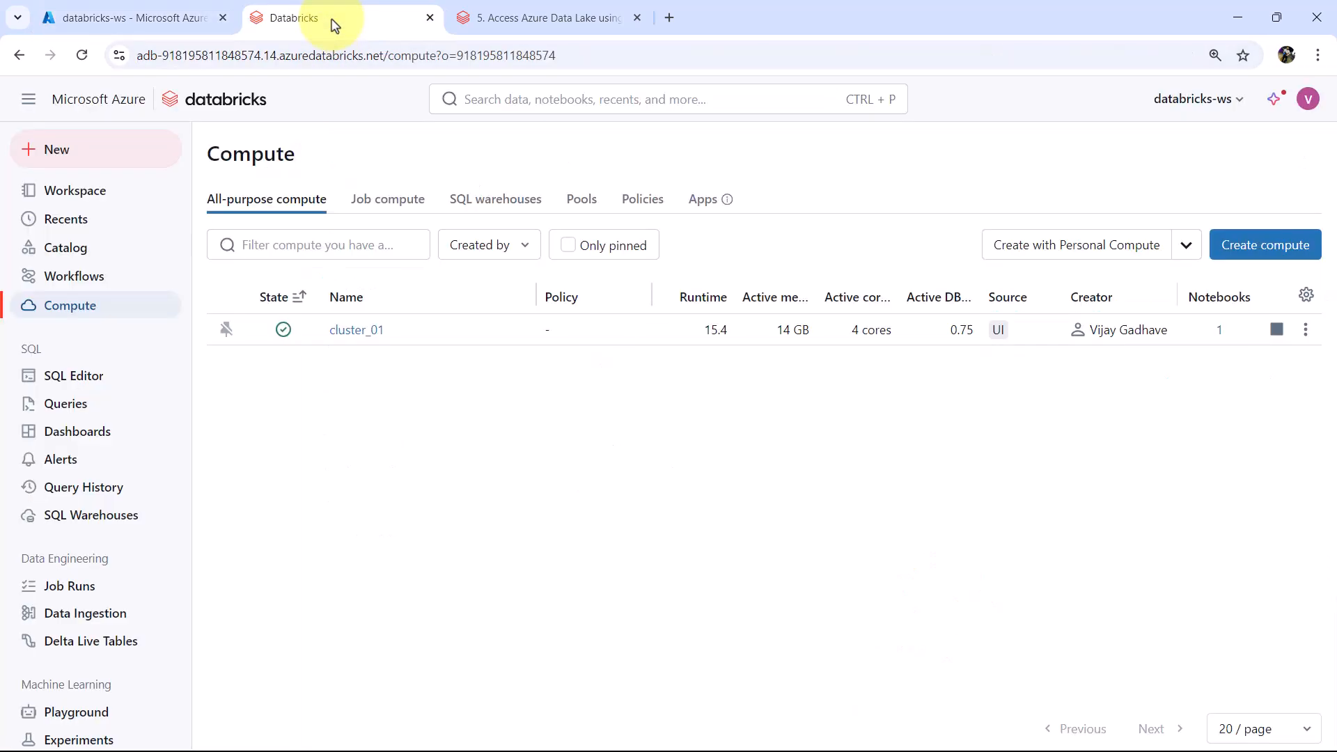
pyautogui.moveTo(263, 117)
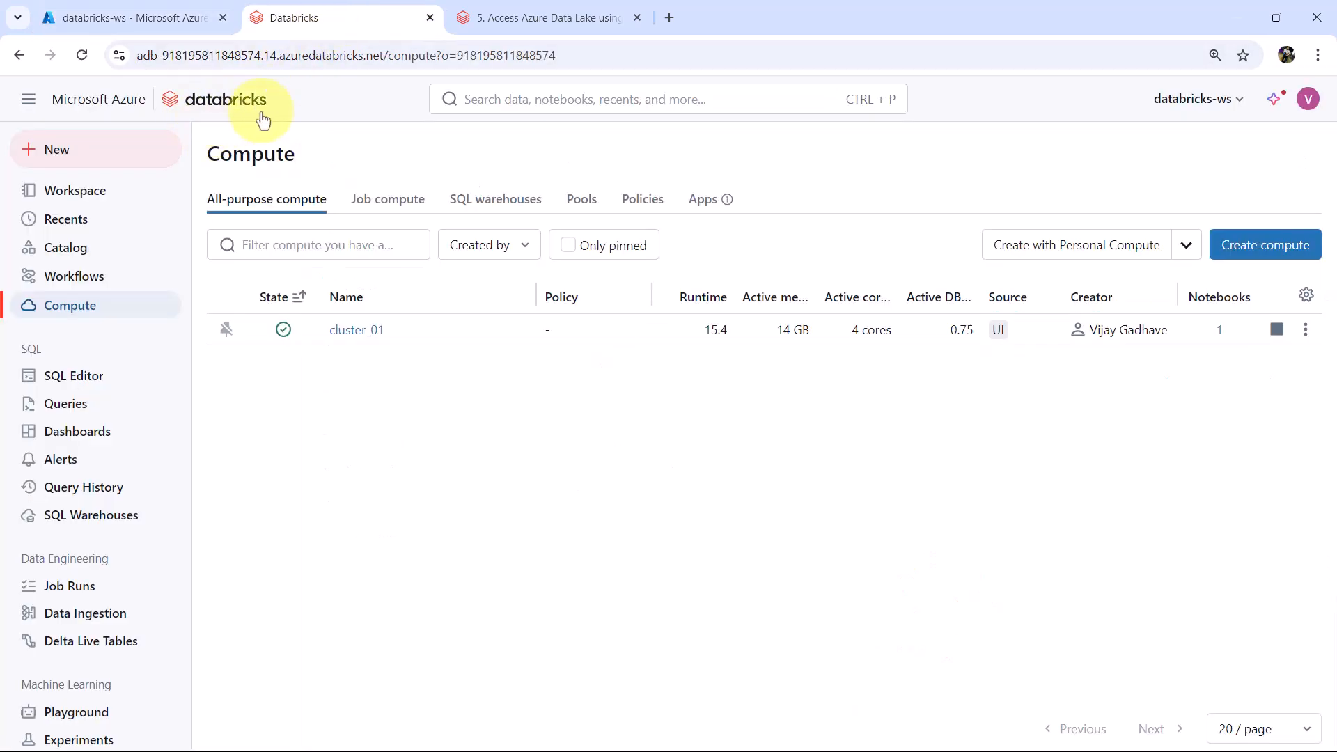
pyautogui.moveTo(357, 330)
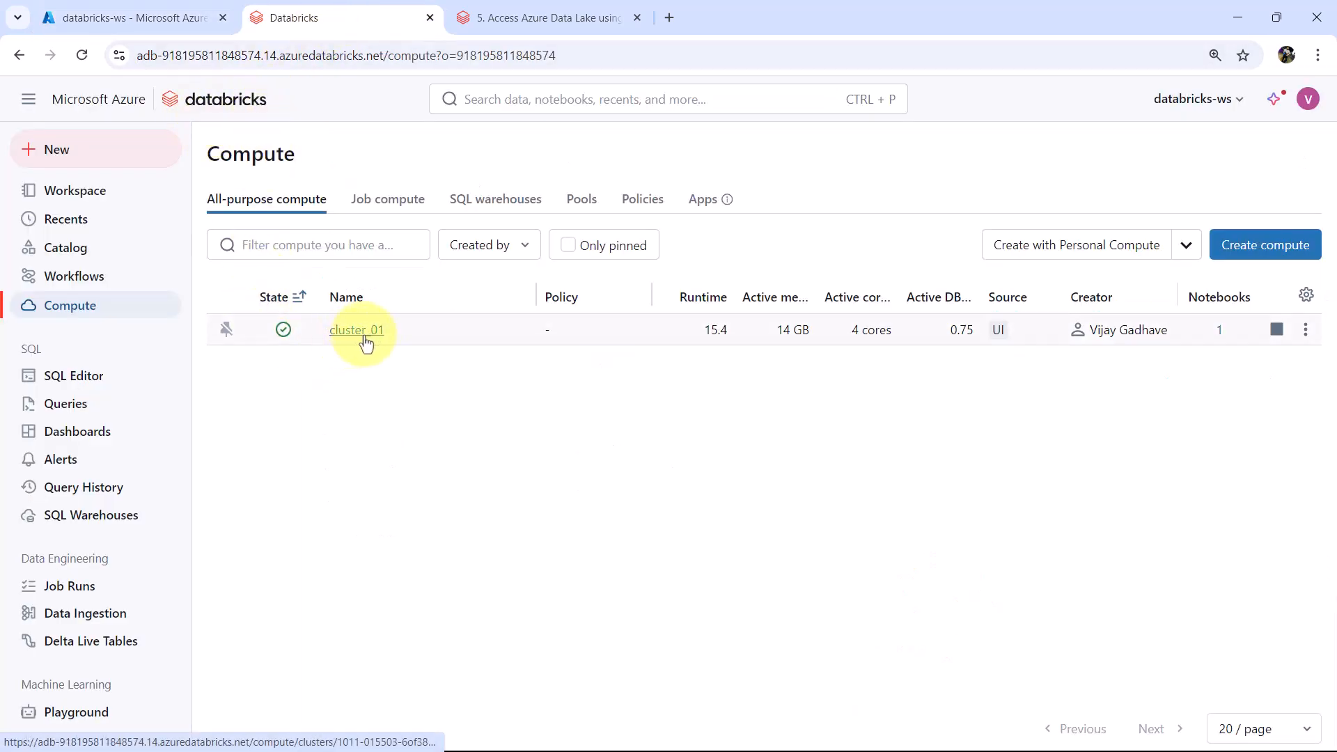
pyautogui.moveTo(283, 330)
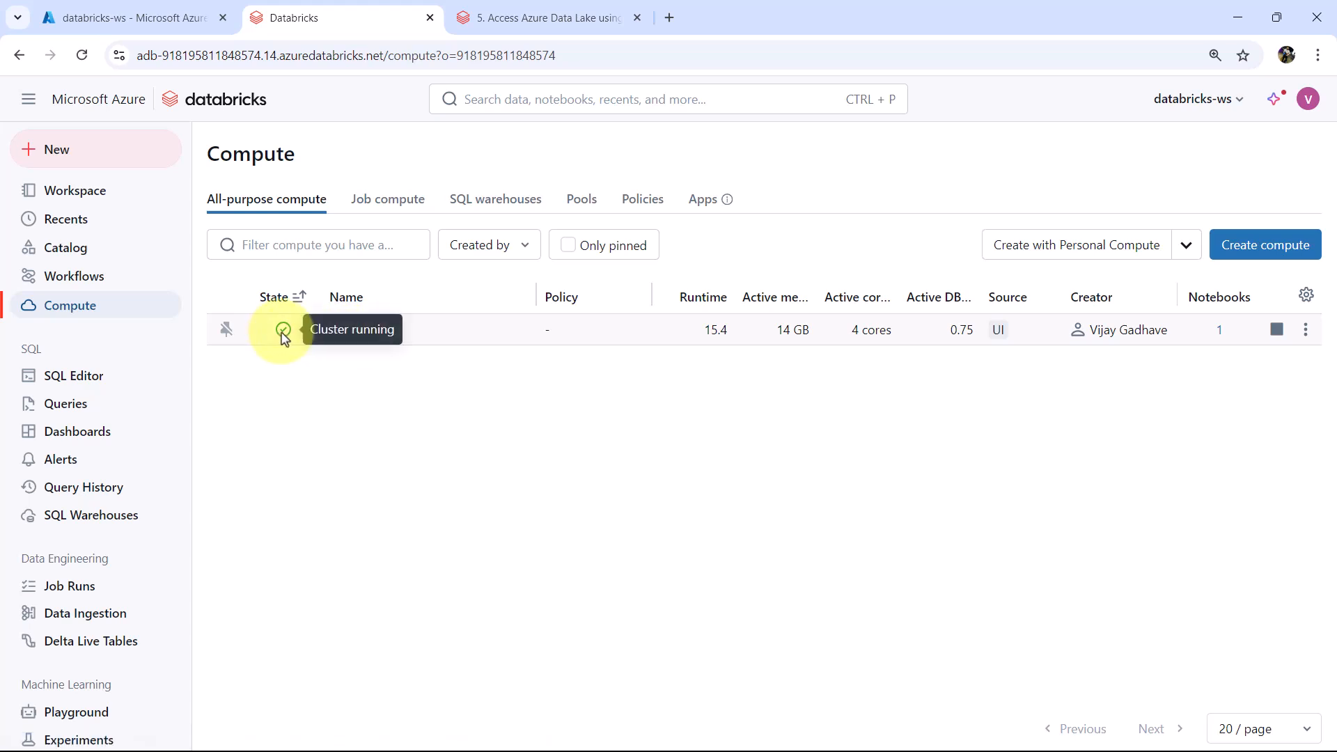
pyautogui.click(546, 17)
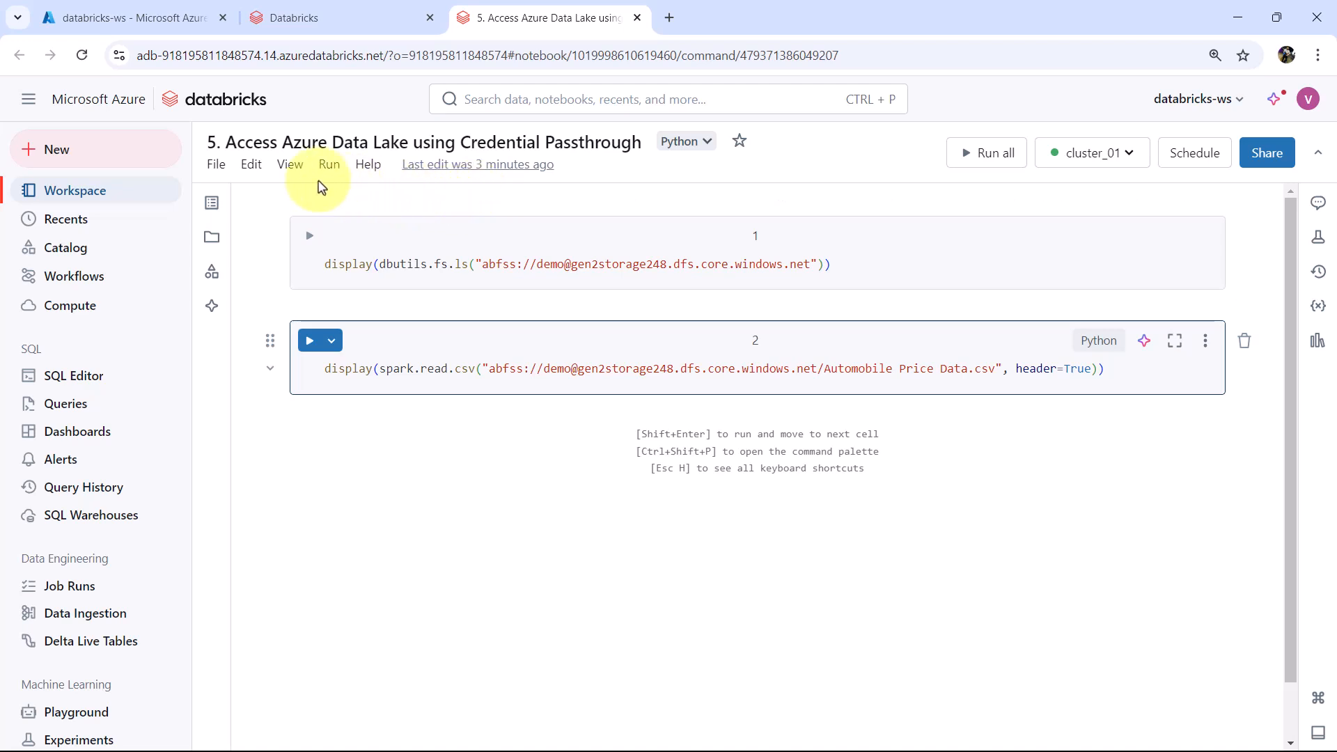
pyautogui.moveTo(423, 142)
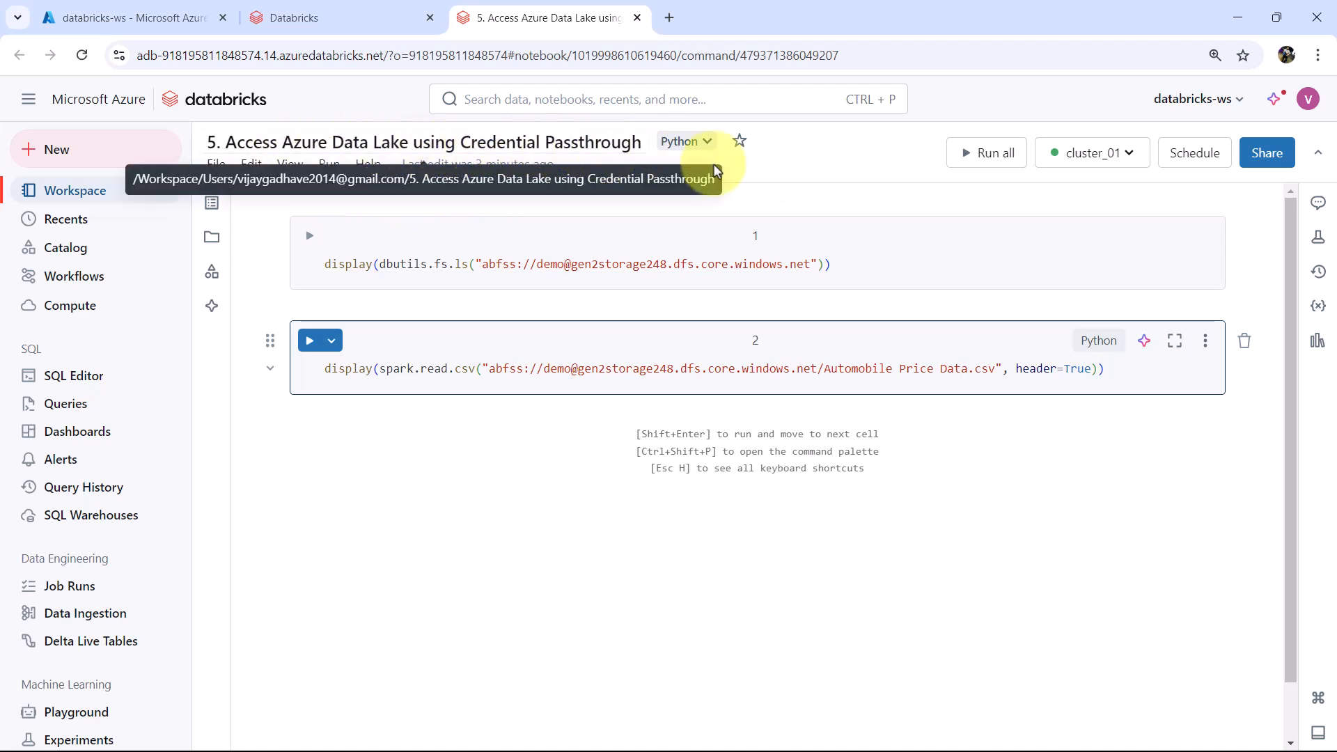
pyautogui.moveTo(1093, 154)
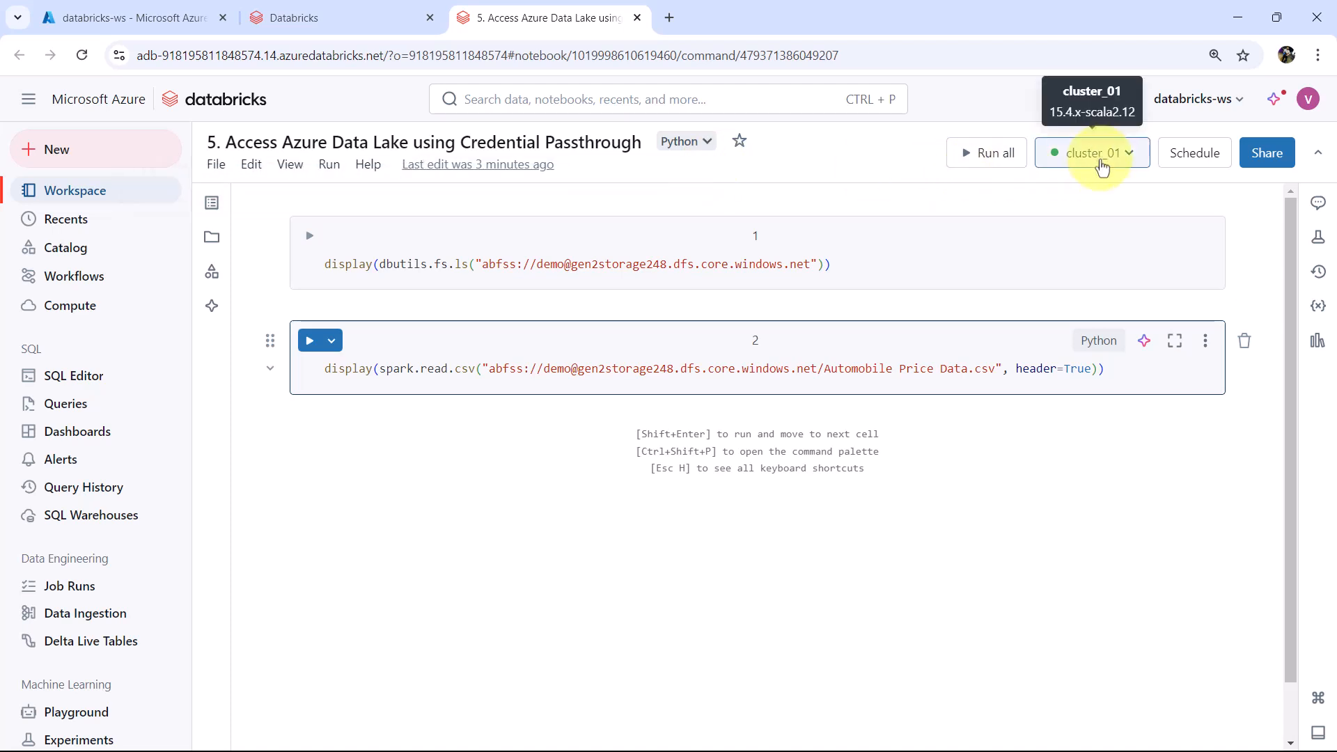
pyautogui.moveTo(663, 149)
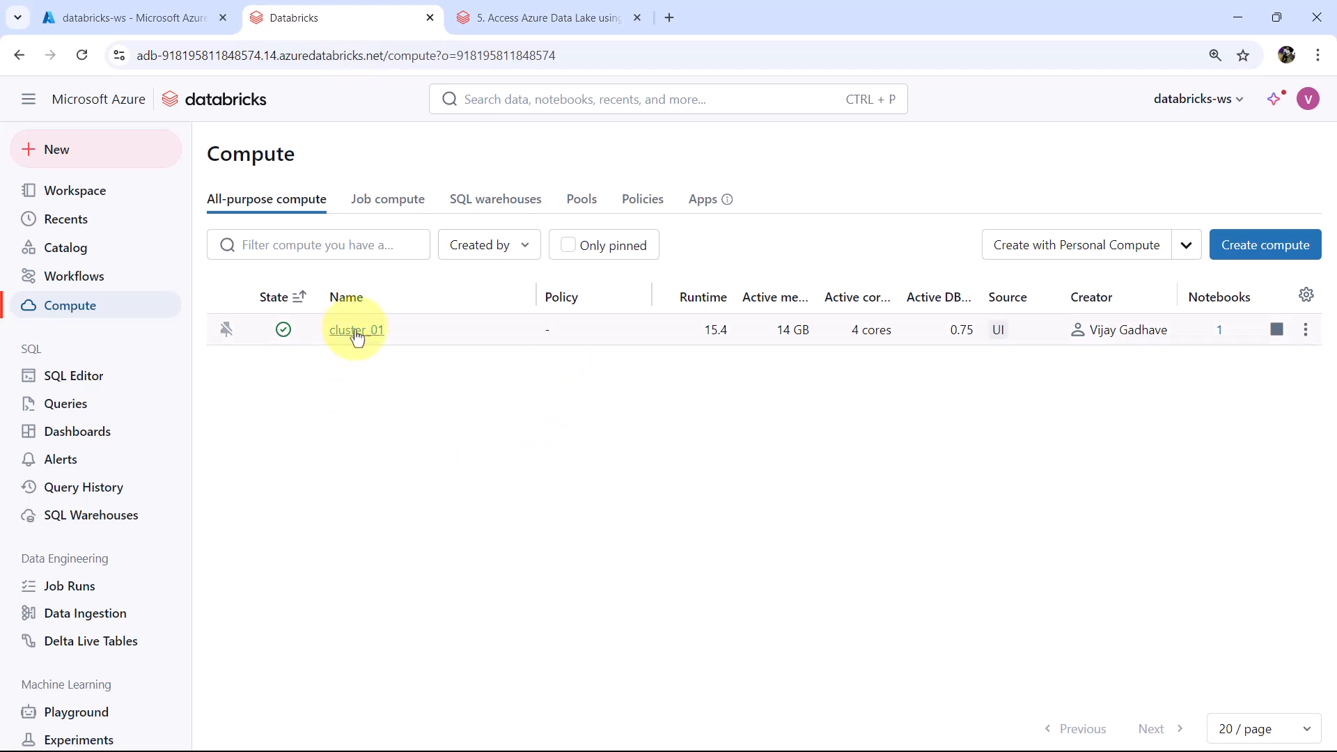
# - Edit cluster_01 and reach the unchecked credential passthrough setting under Advanced options, with its Learn more link menu
pyautogui.click(355, 330)
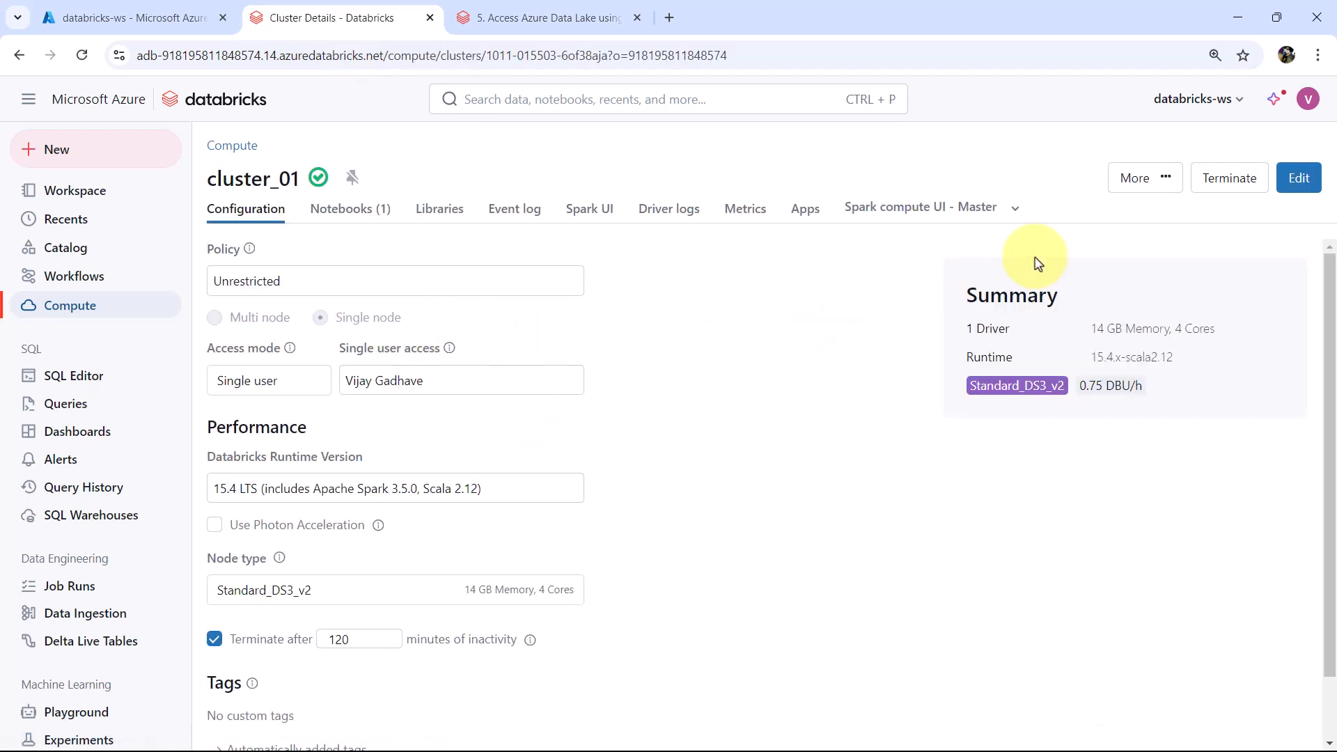
pyautogui.click(1298, 177)
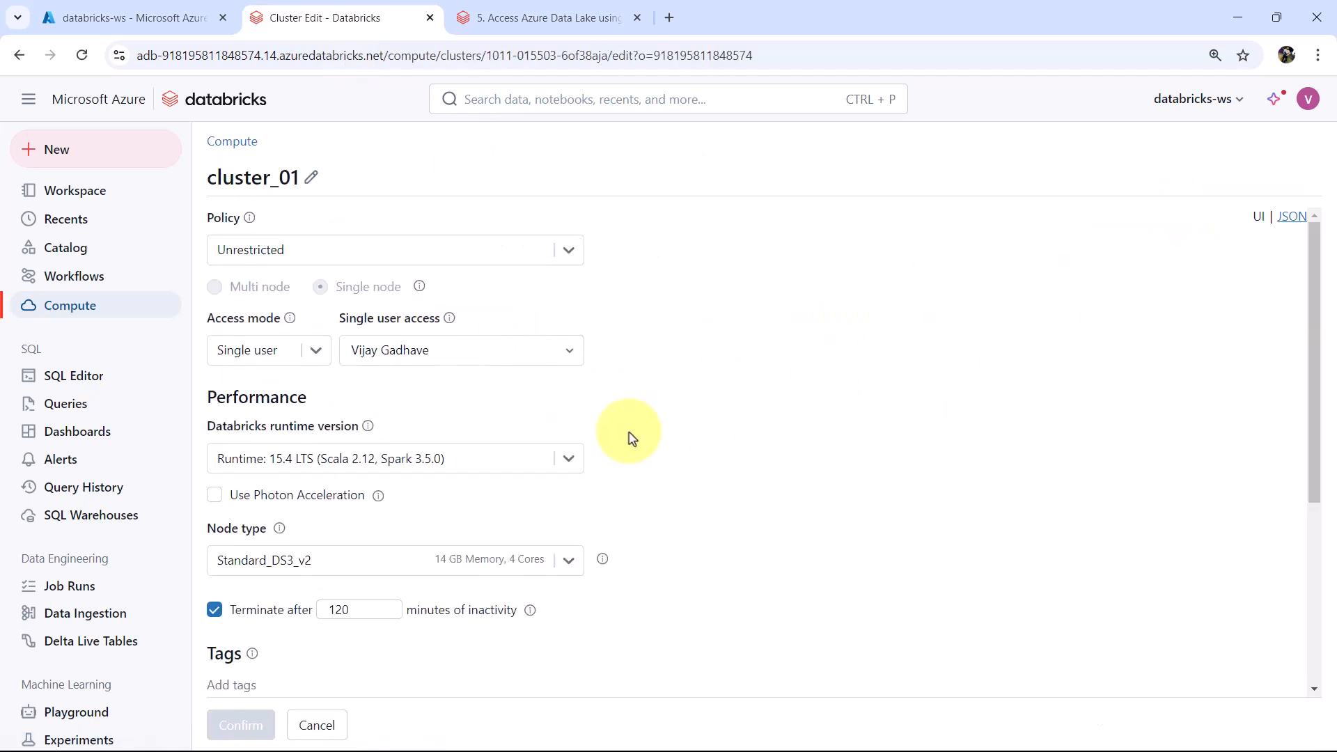
pyautogui.scroll(-3)
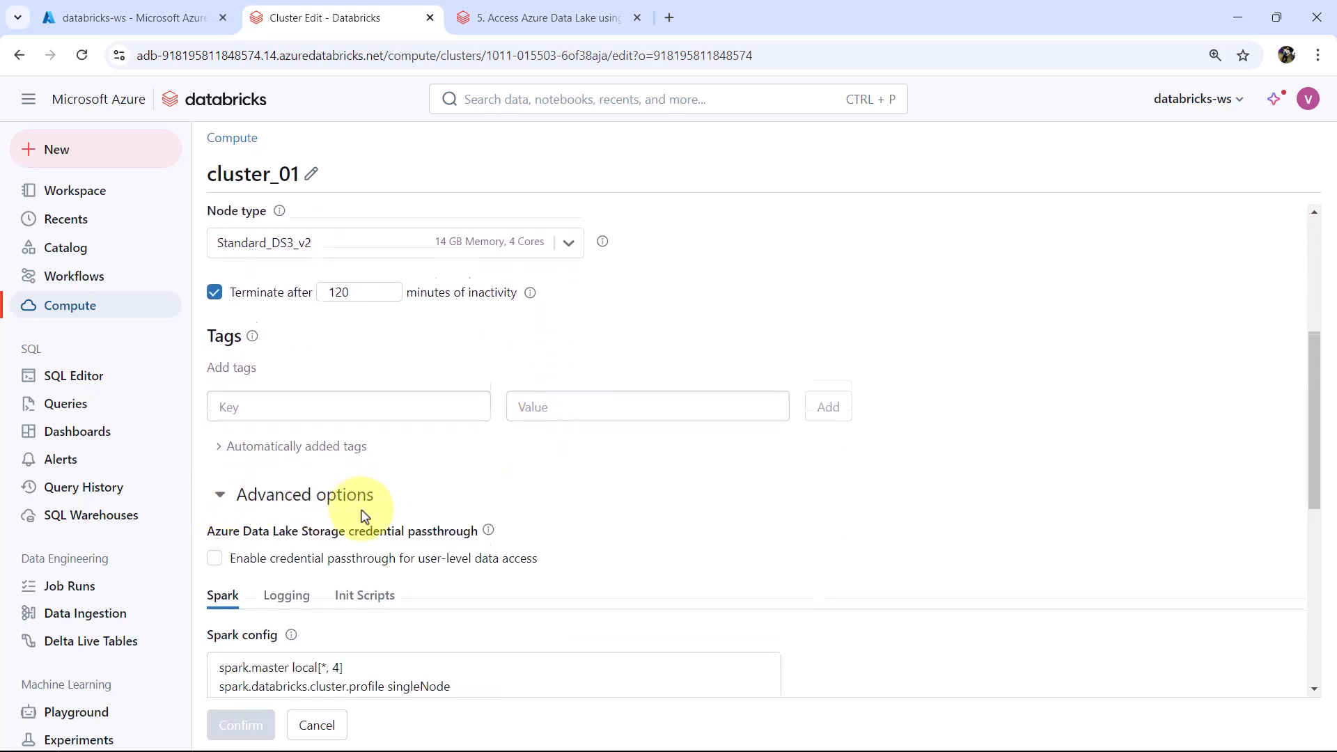
pyautogui.scroll(-3)
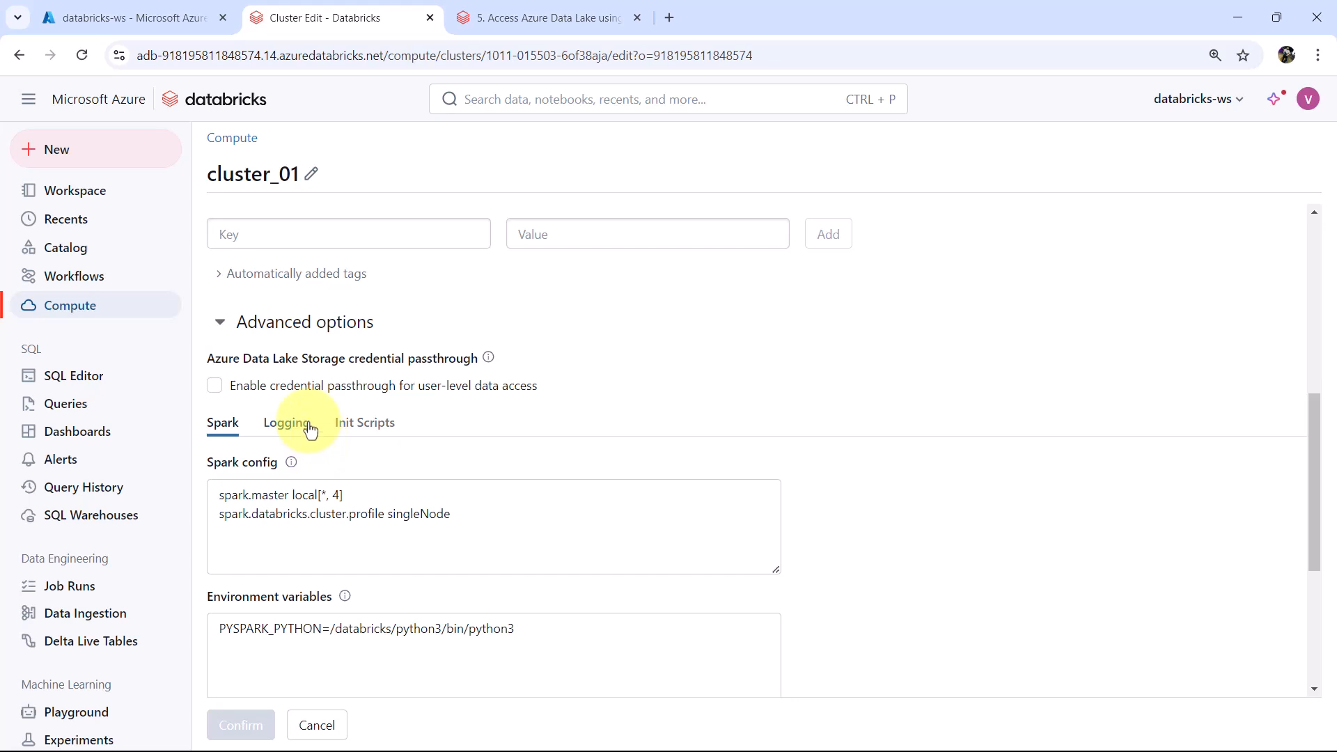
pyautogui.moveTo(362, 373)
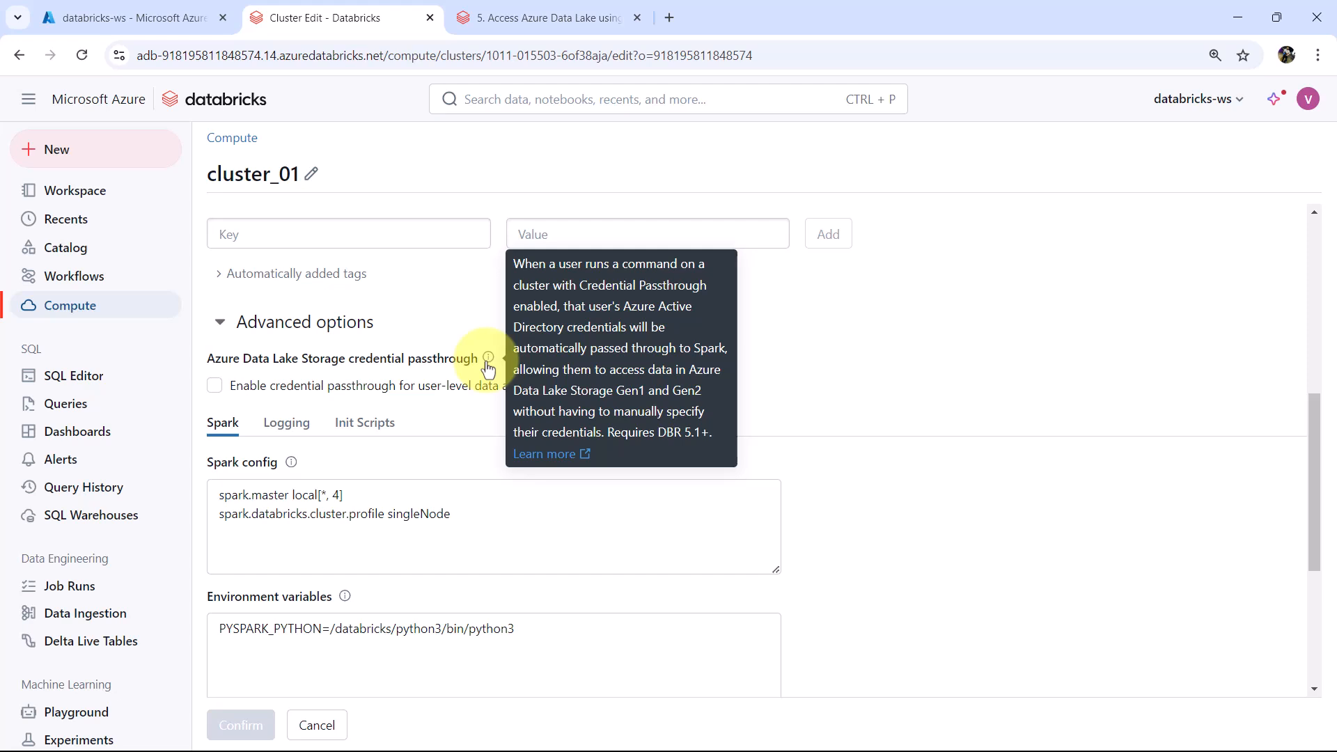
pyautogui.rightClick(543, 453)
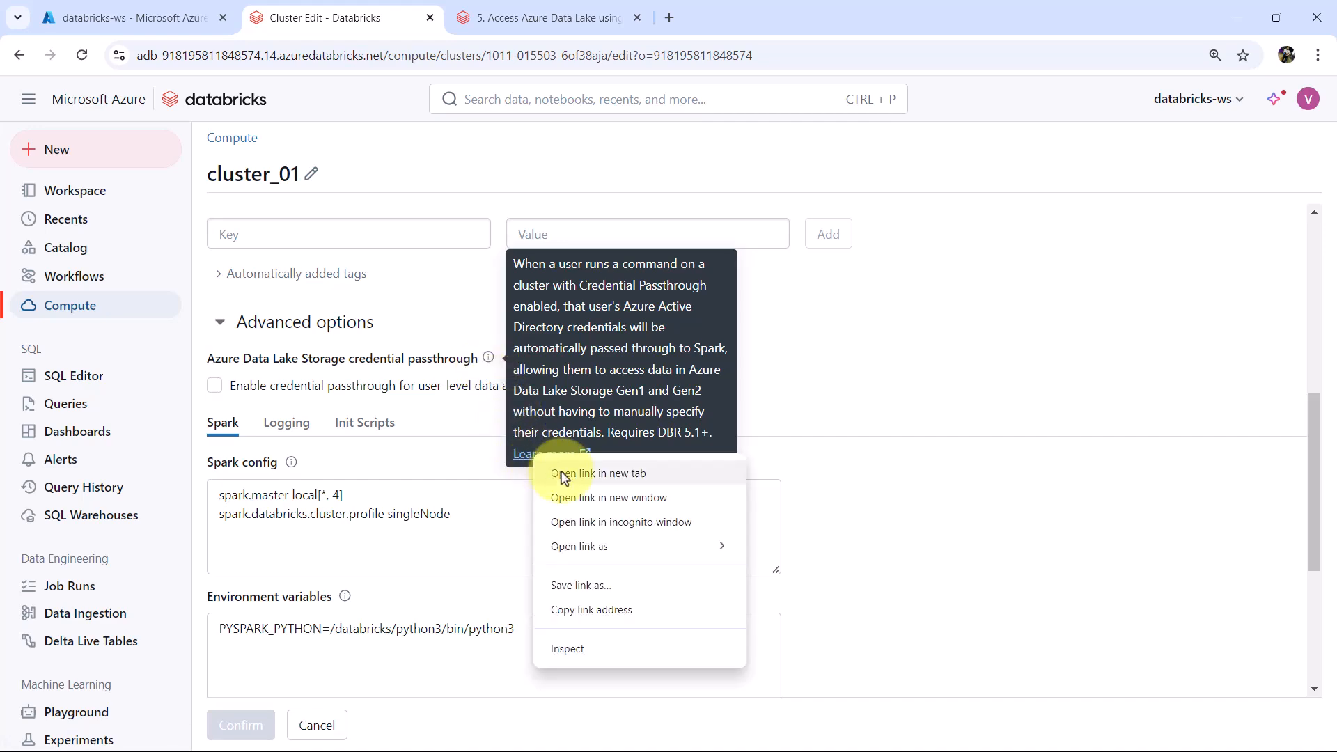
# - Read the Microsoft Learn credential passthrough (legacy) article's Requirements in a new tab, then return to the notebook
pyautogui.click(599, 473)
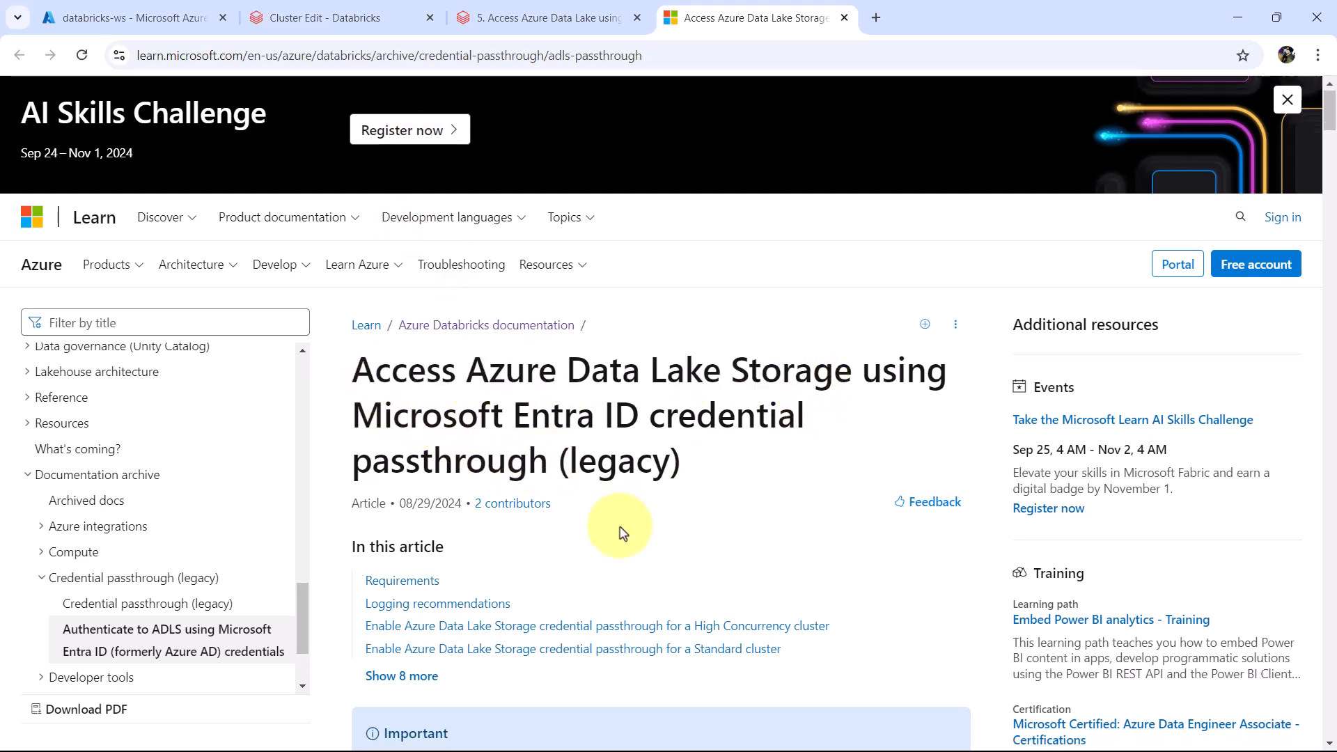
pyautogui.scroll(-3)
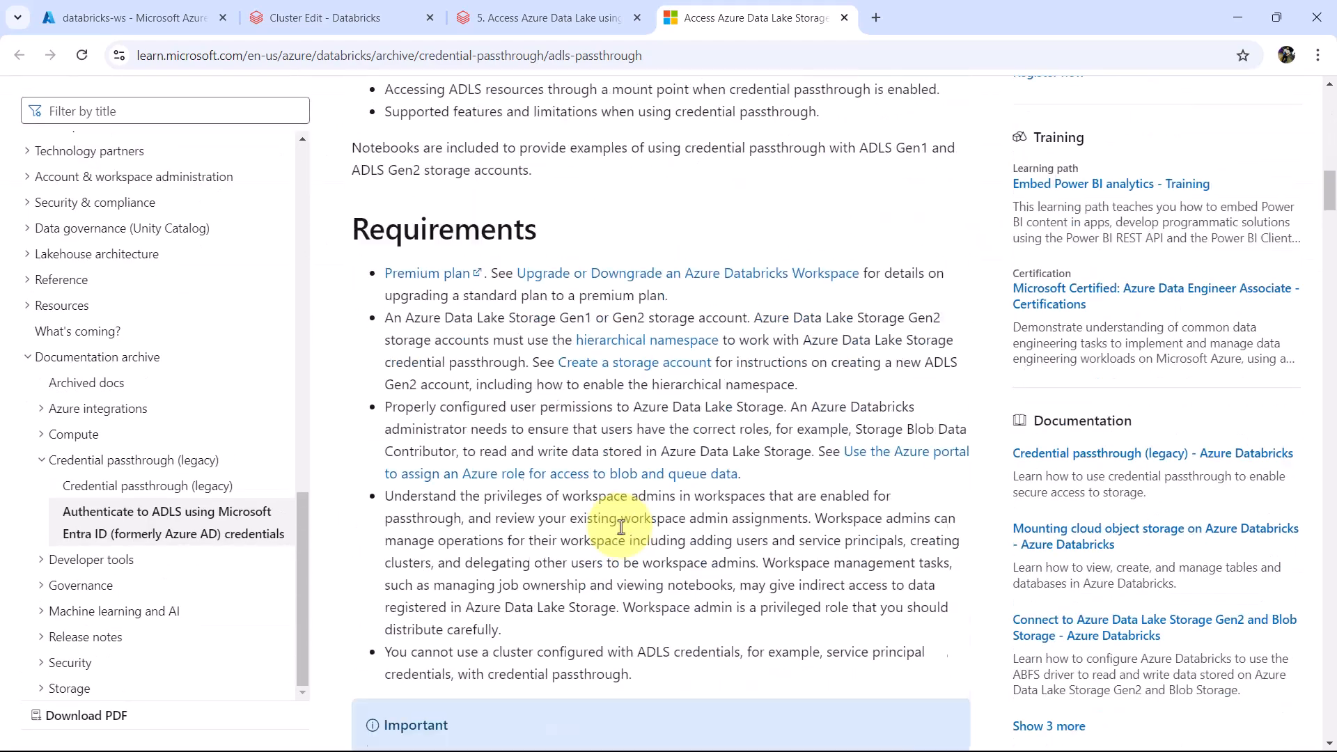
pyautogui.scroll(3)
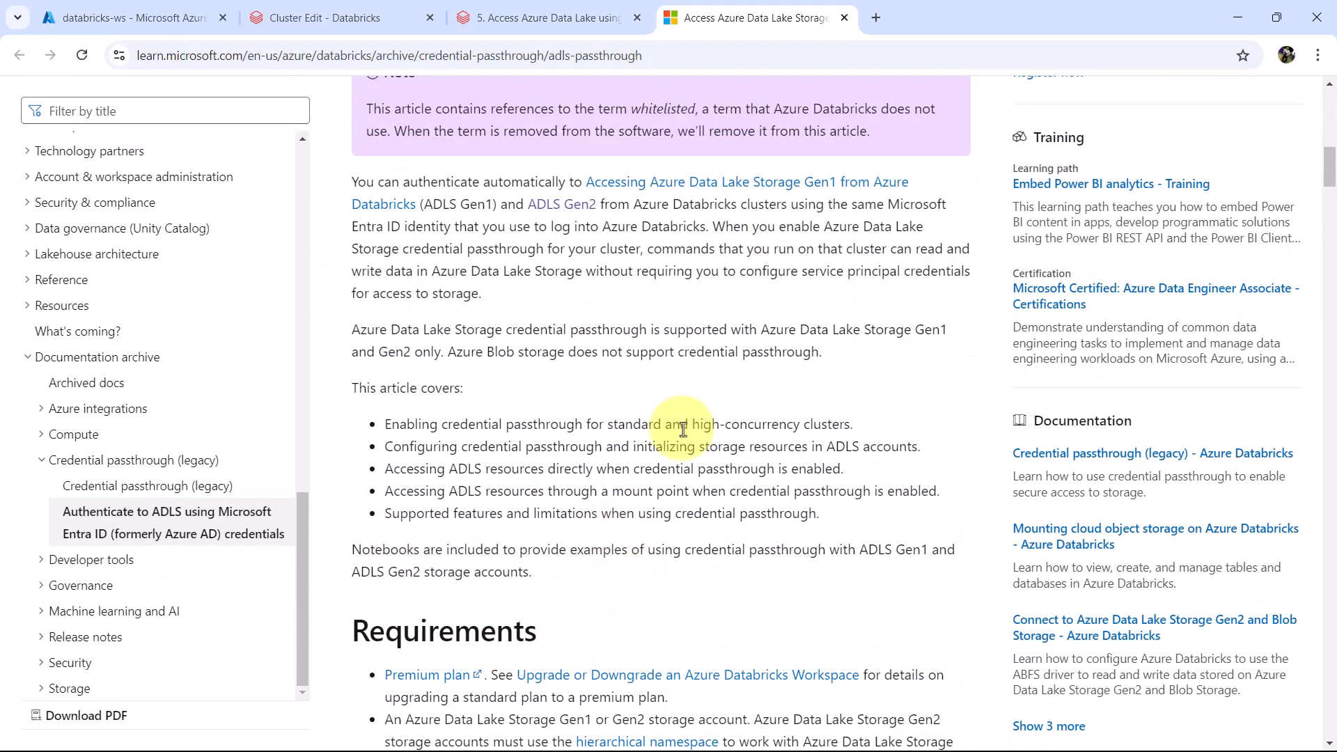
pyautogui.click(546, 17)
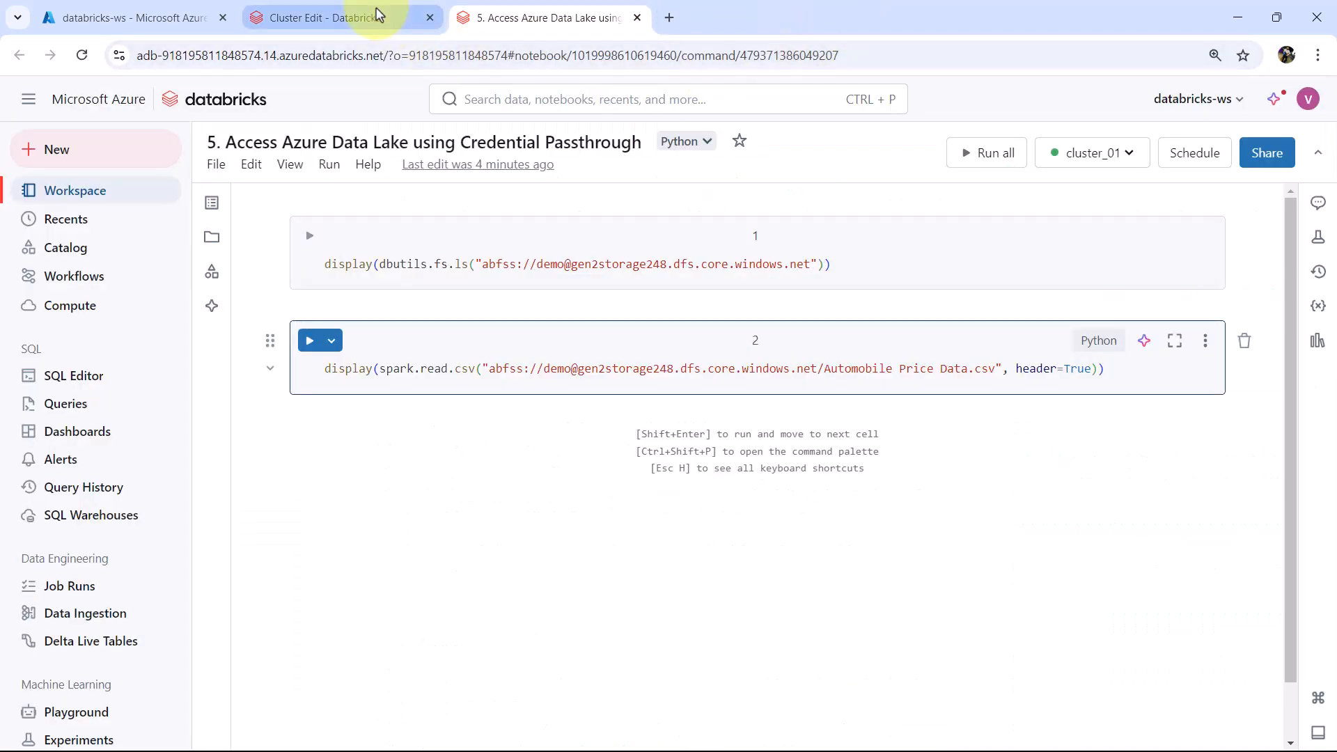
# - Enable credential passthrough for user-level data access on cluster_01 and confirm the restart
pyautogui.click(321, 17)
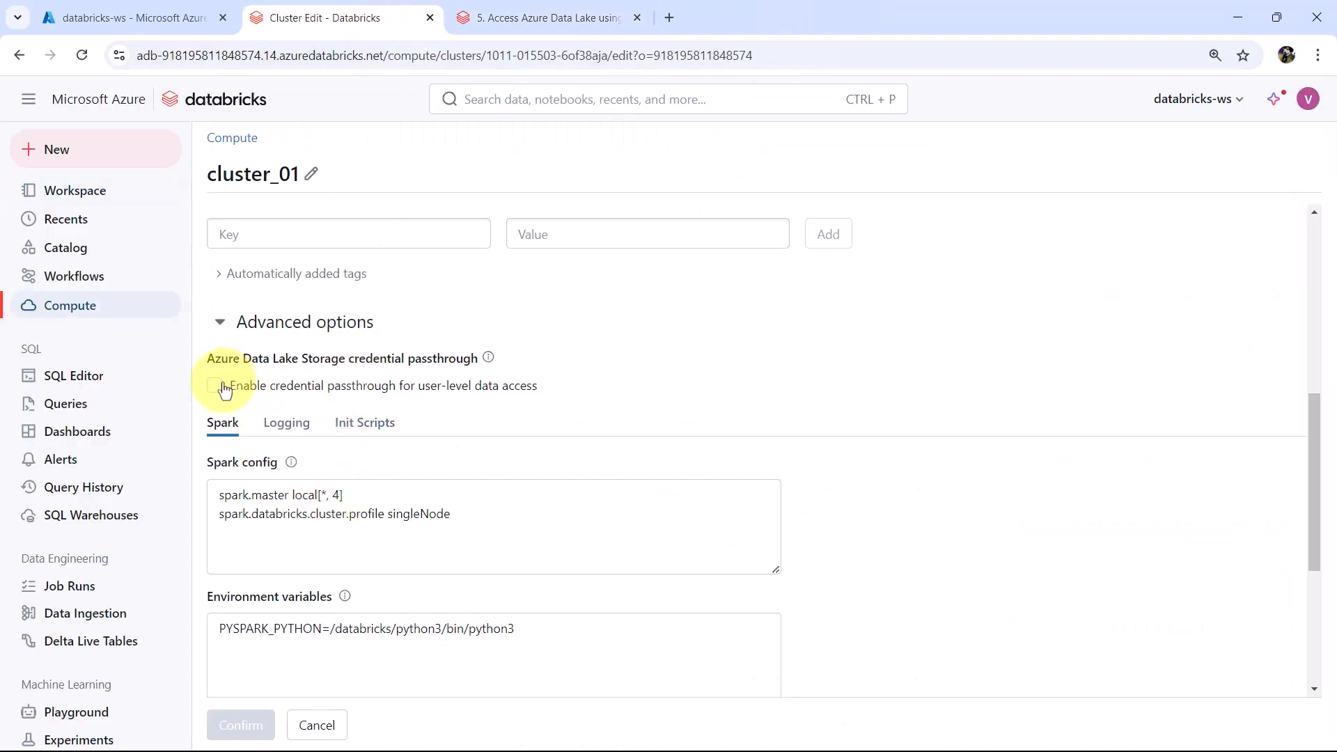
pyautogui.click(215, 385)
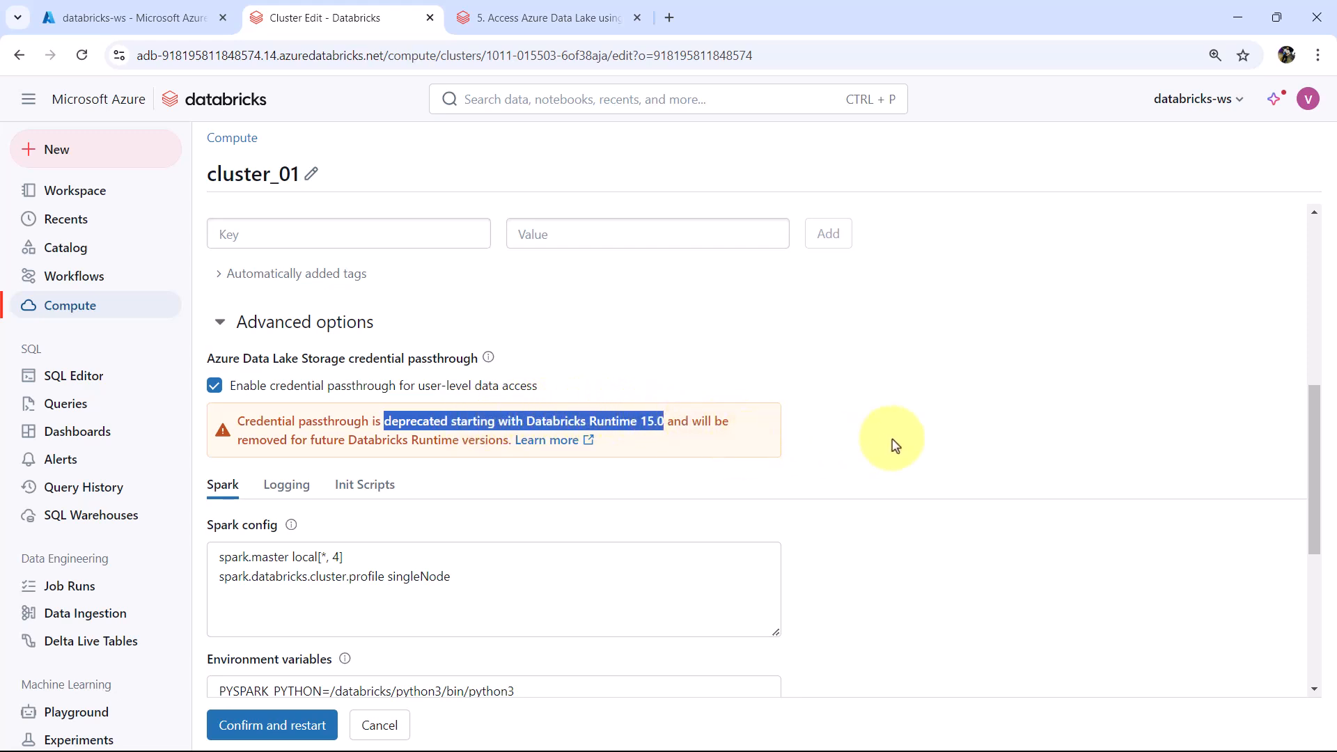
pyautogui.moveTo(311, 457)
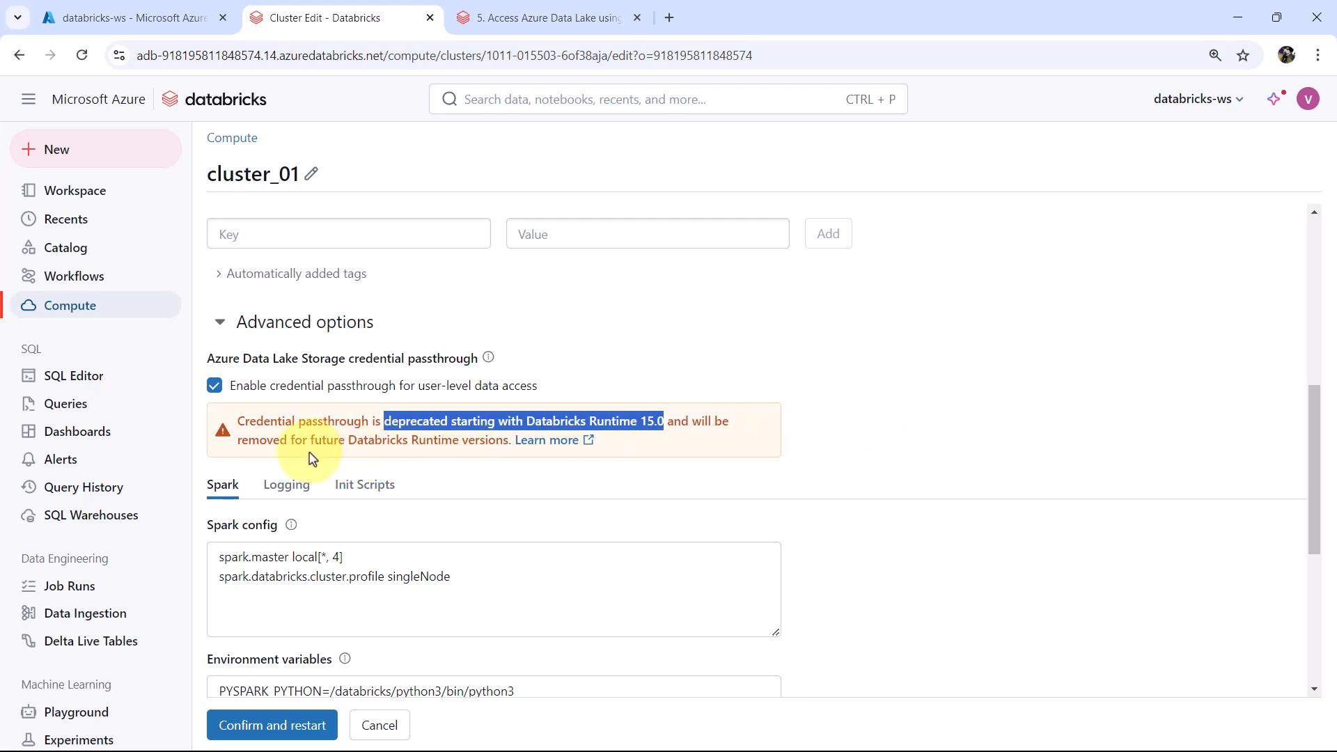
pyautogui.moveTo(862, 461)
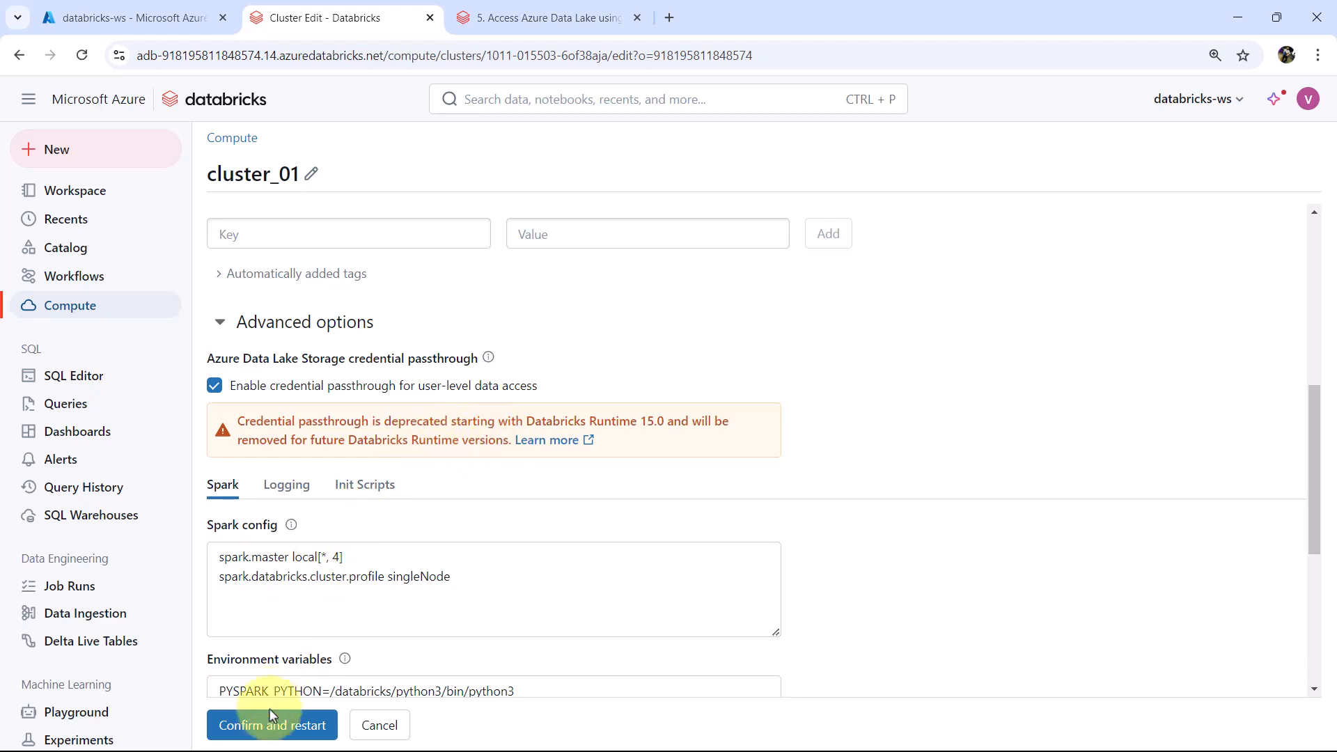
pyautogui.click(272, 724)
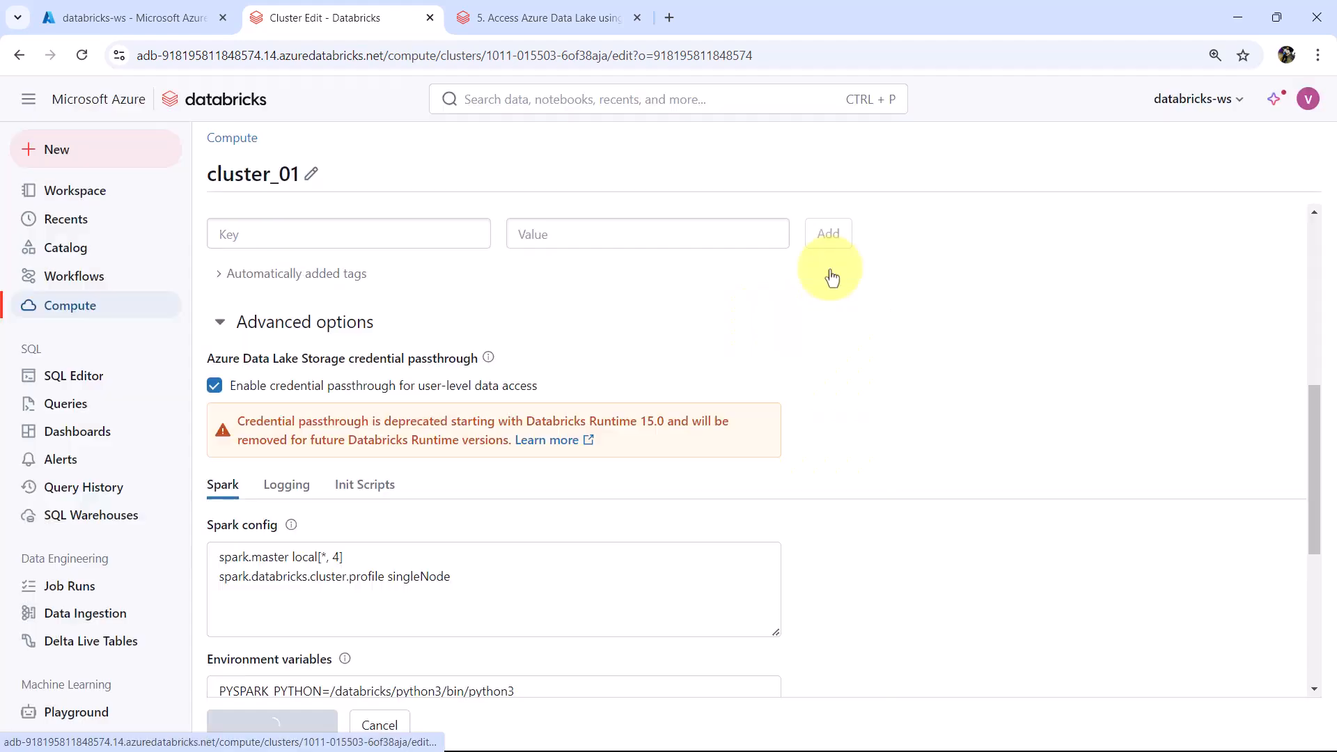
pyautogui.click(271, 724)
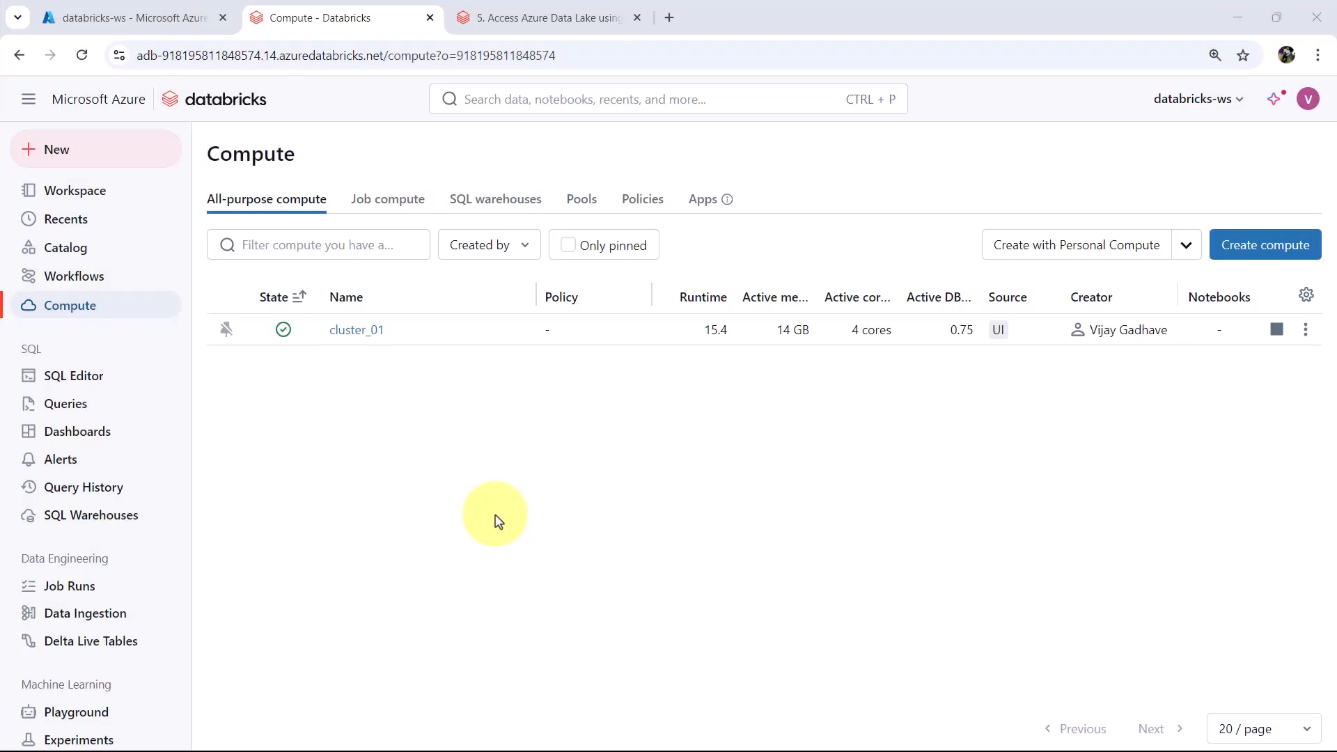
# - Run notebook cell 1 listing the demo container, which fails with a 403 not-authorized error
pyautogui.click(546, 16)
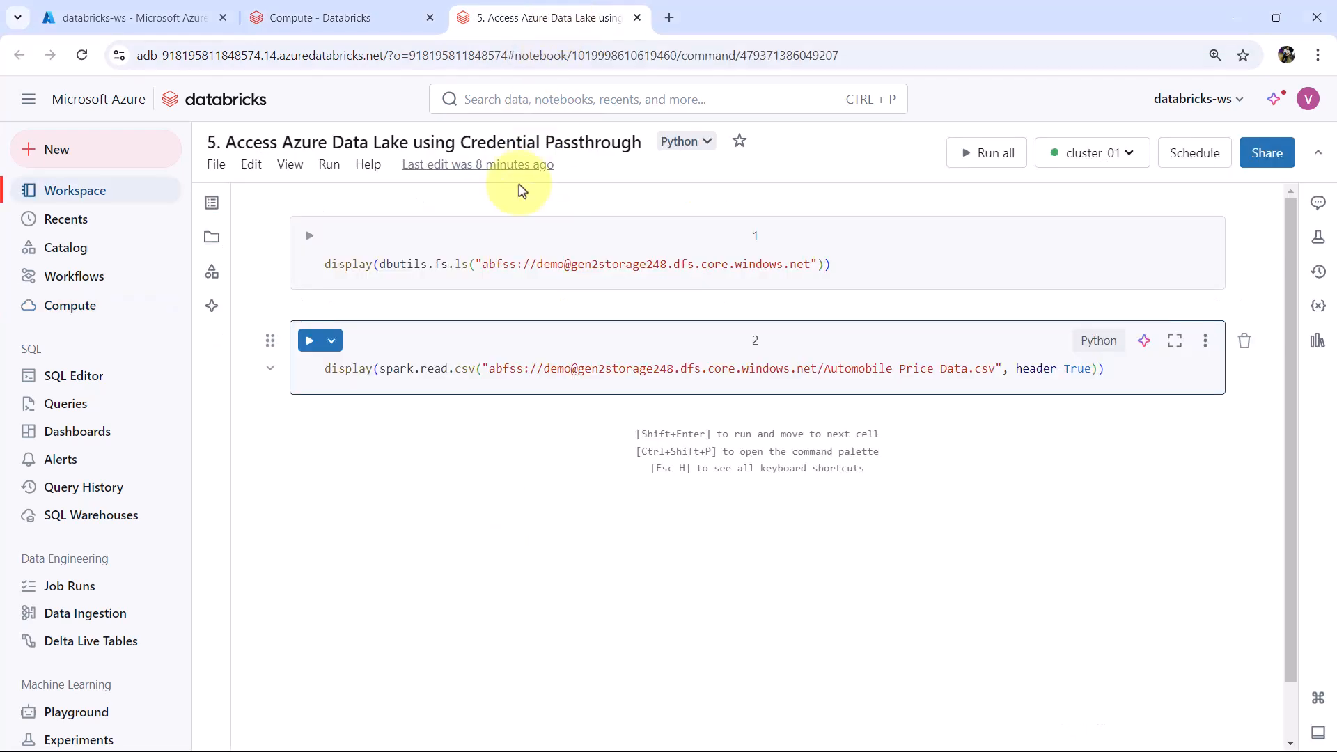
pyautogui.moveTo(309, 246)
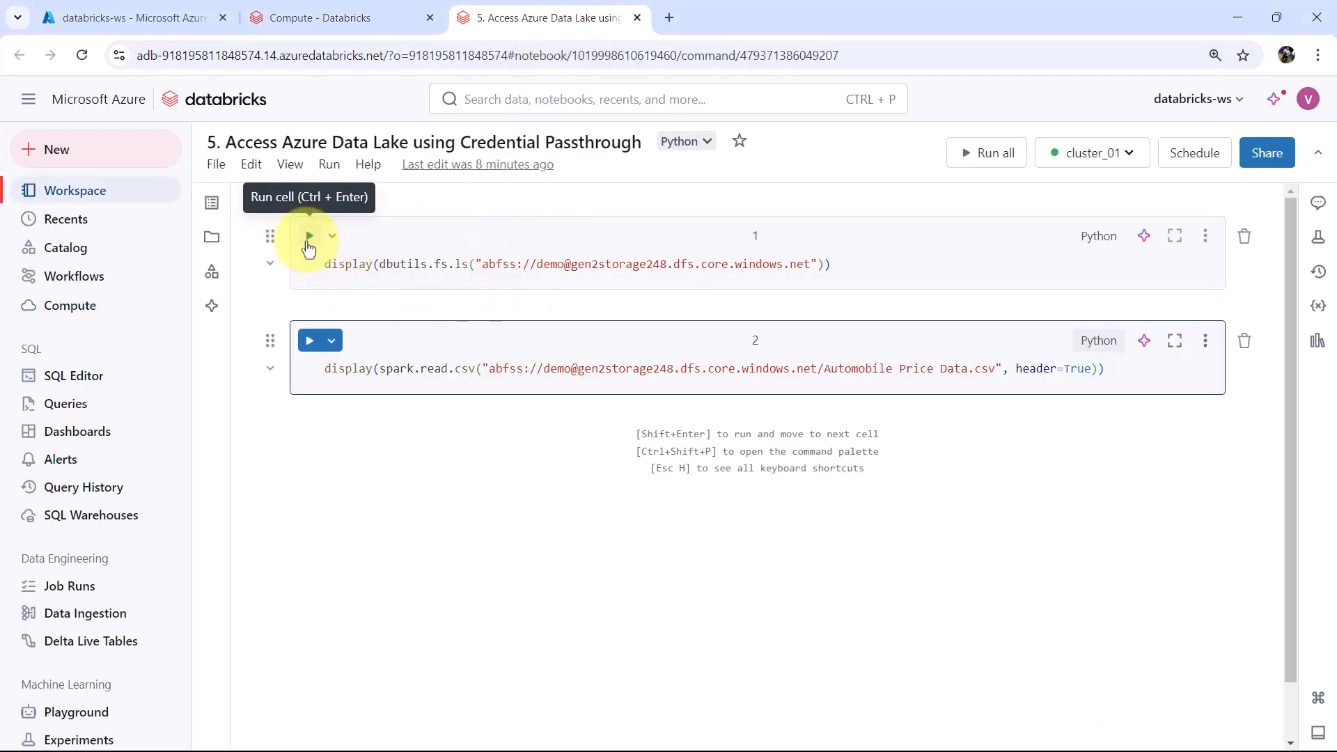
pyautogui.click(308, 237)
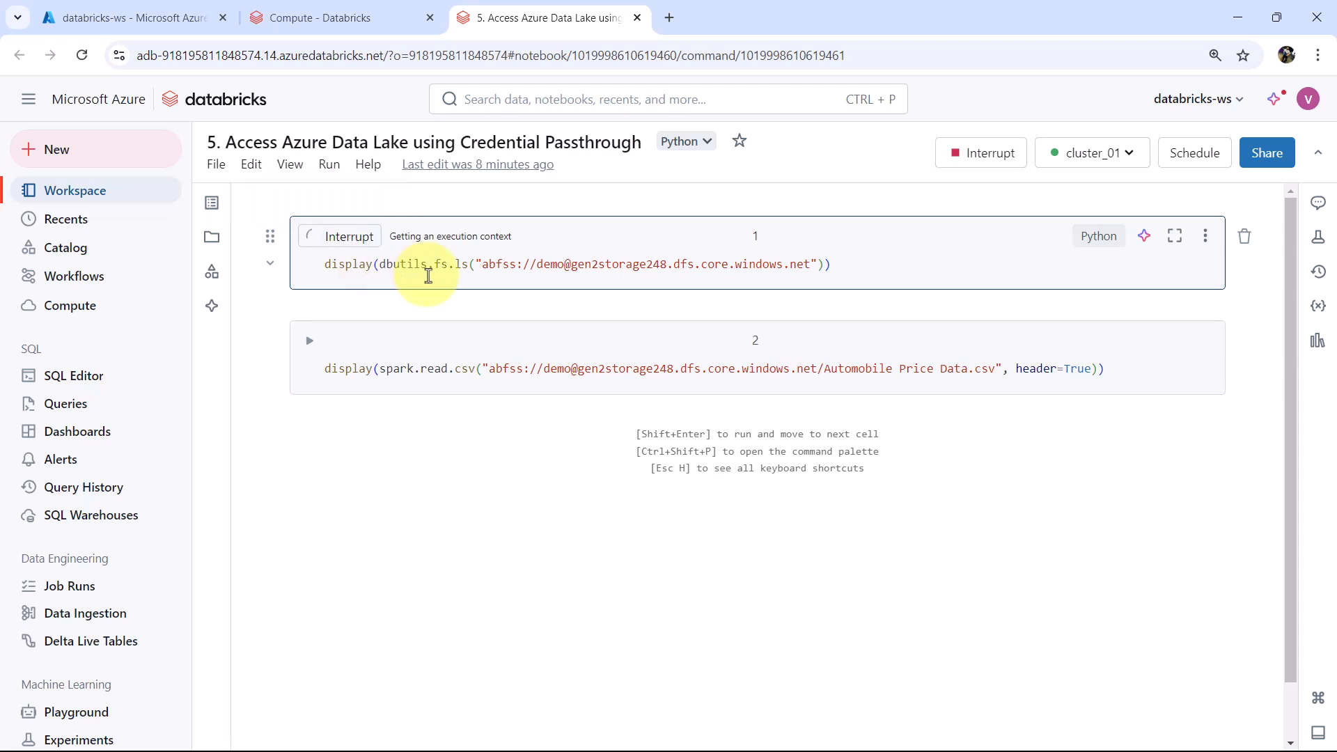
pyautogui.moveTo(743, 285)
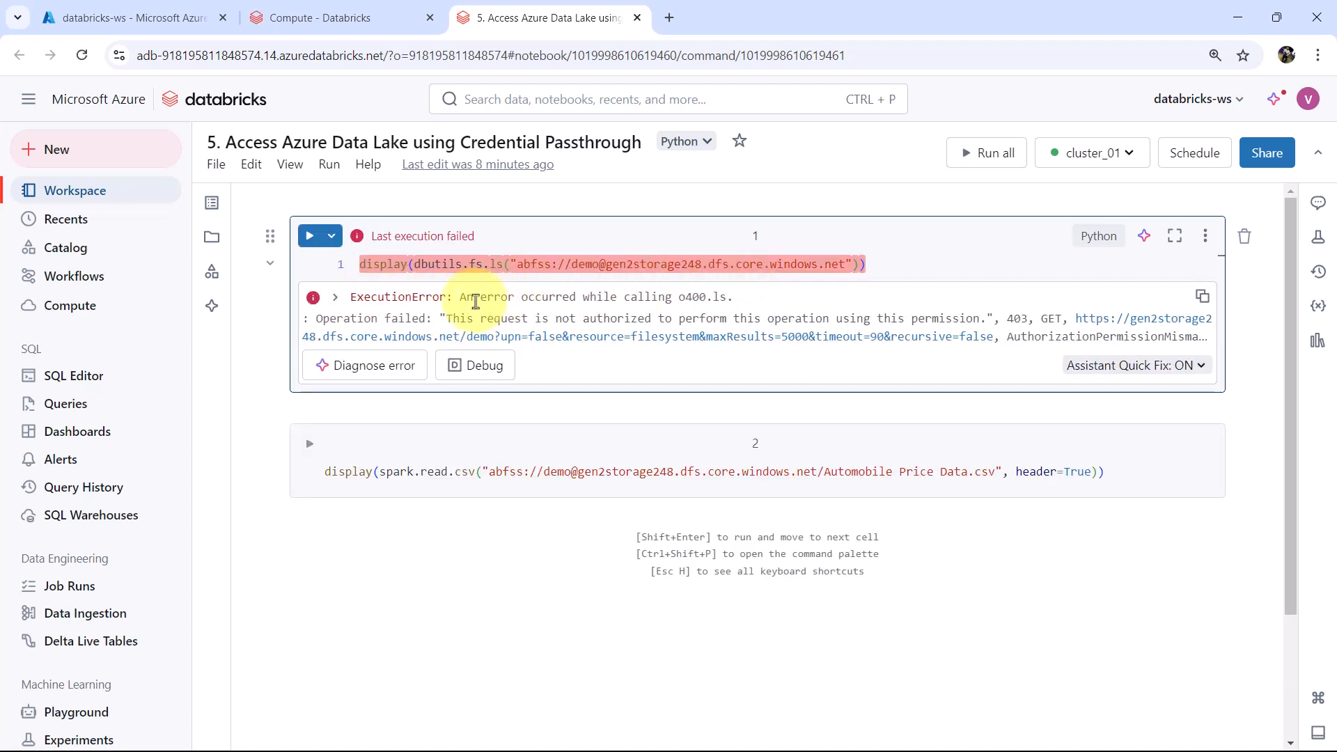
pyautogui.moveTo(743, 302)
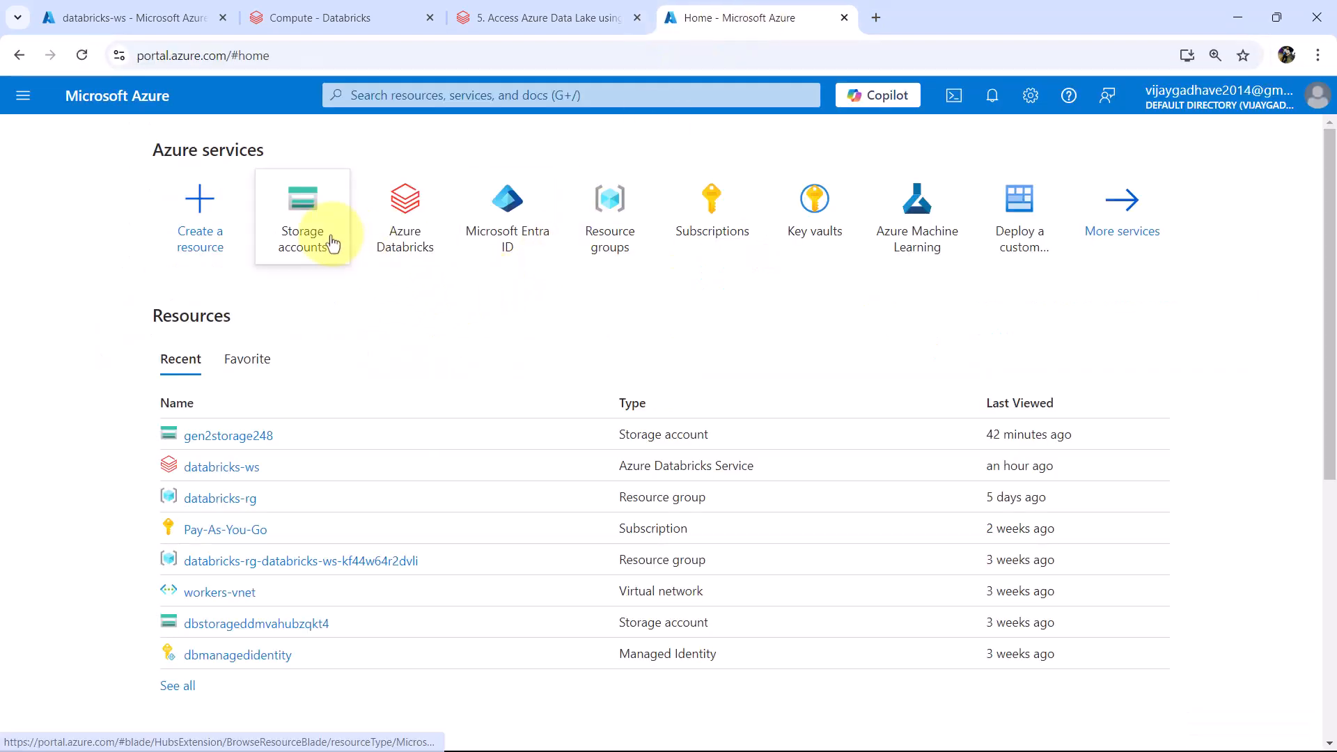
# - Reach gen2storage248's Access Control (IAM) page in the Azure portal with the Add menu showing
pyautogui.click(303, 213)
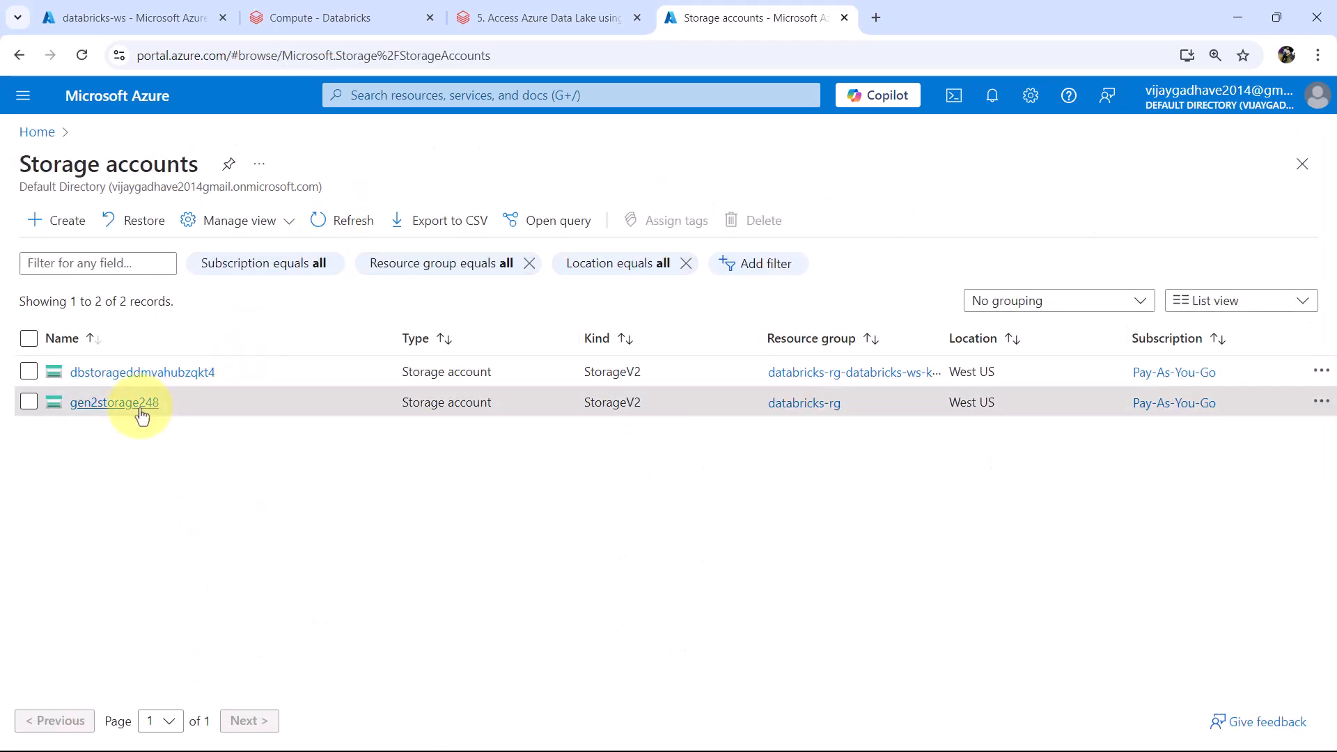
pyautogui.click(114, 401)
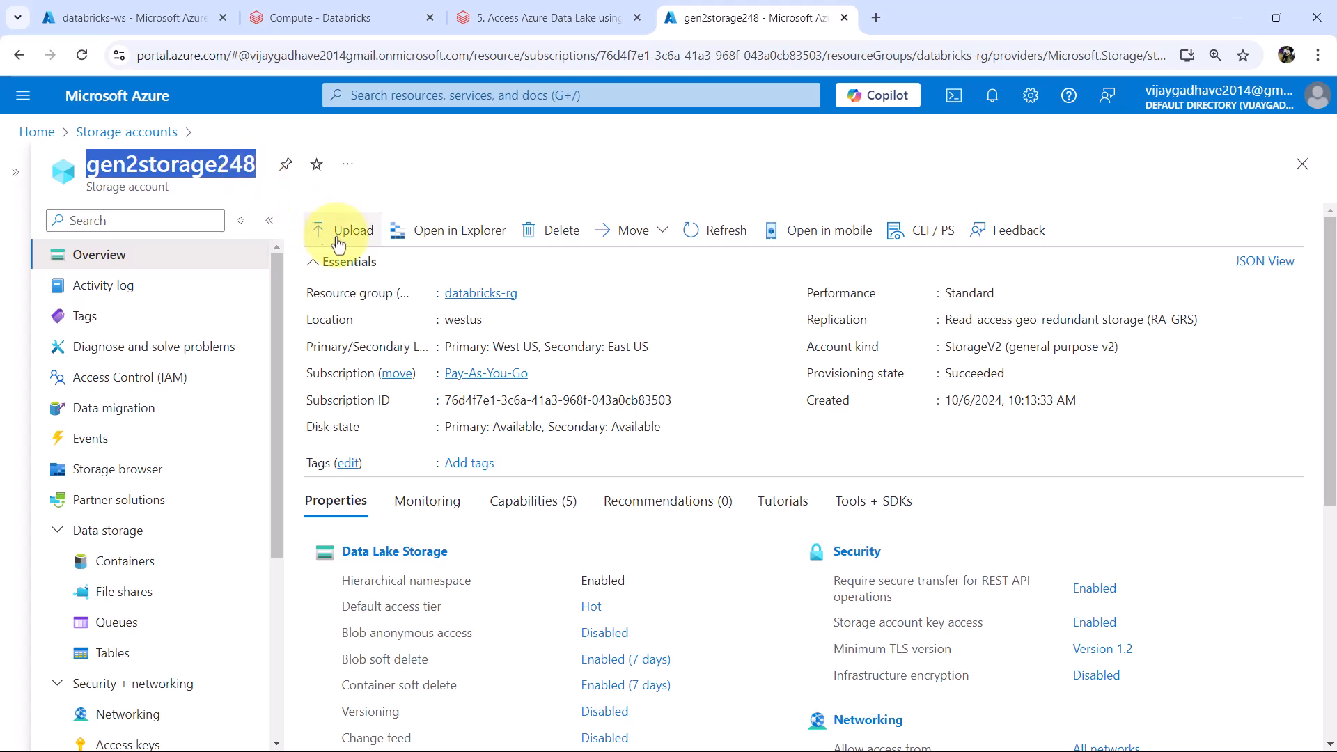
pyautogui.click(131, 377)
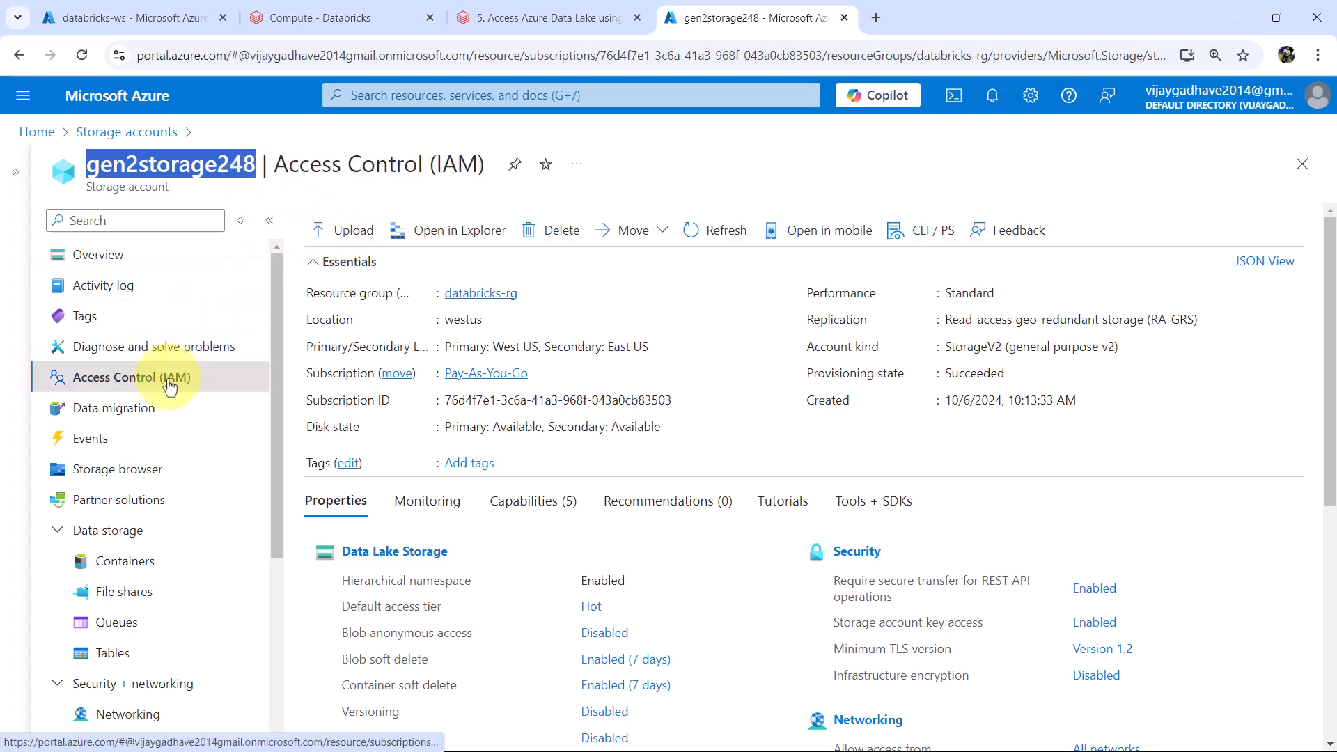
pyautogui.click(134, 378)
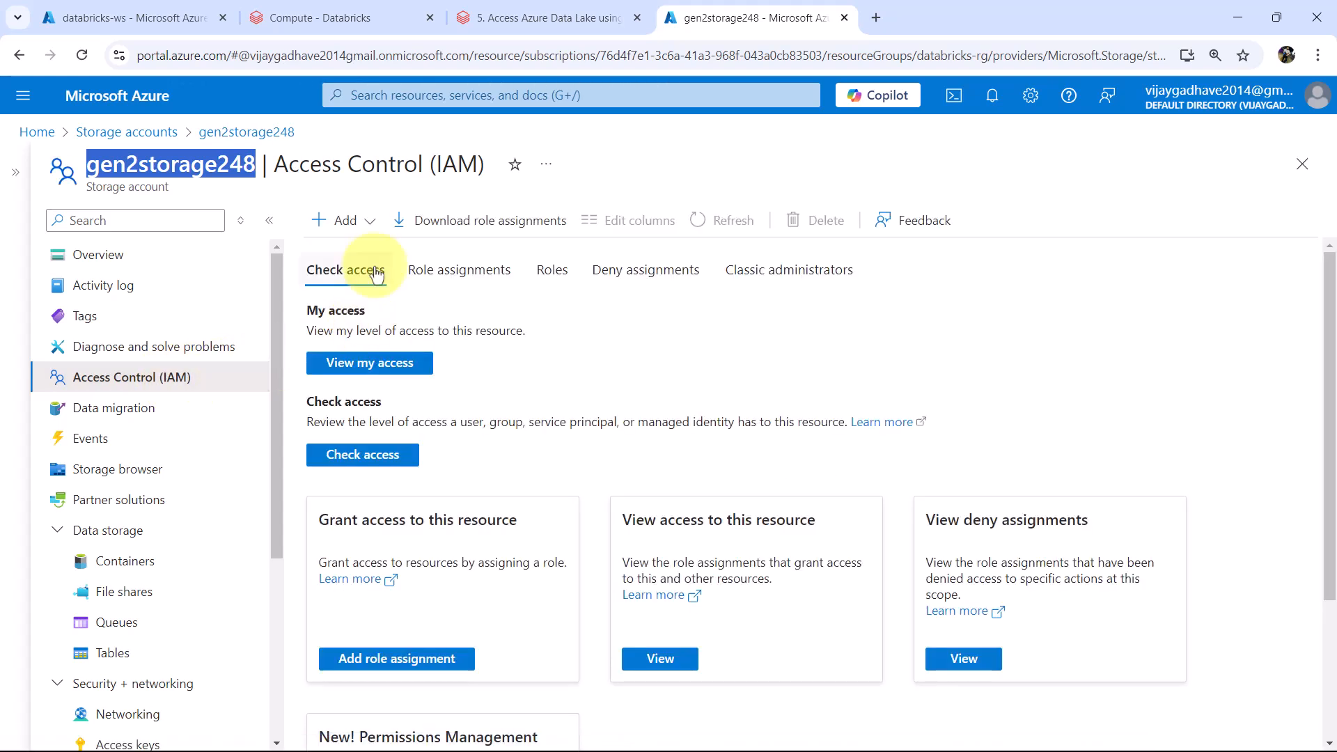
pyautogui.click(342, 220)
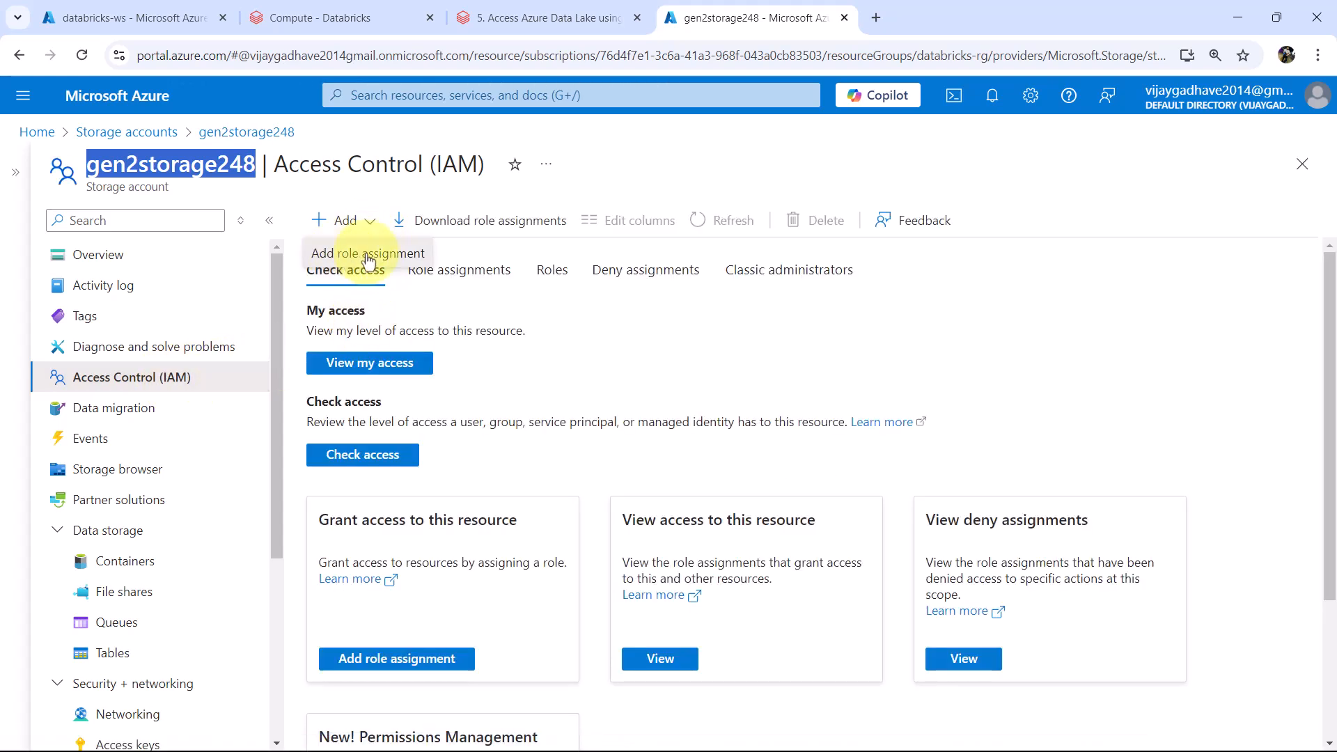
# - Start a role assignment with Storage Blob Data Contributor as the role and move to the members step
pyautogui.click(367, 254)
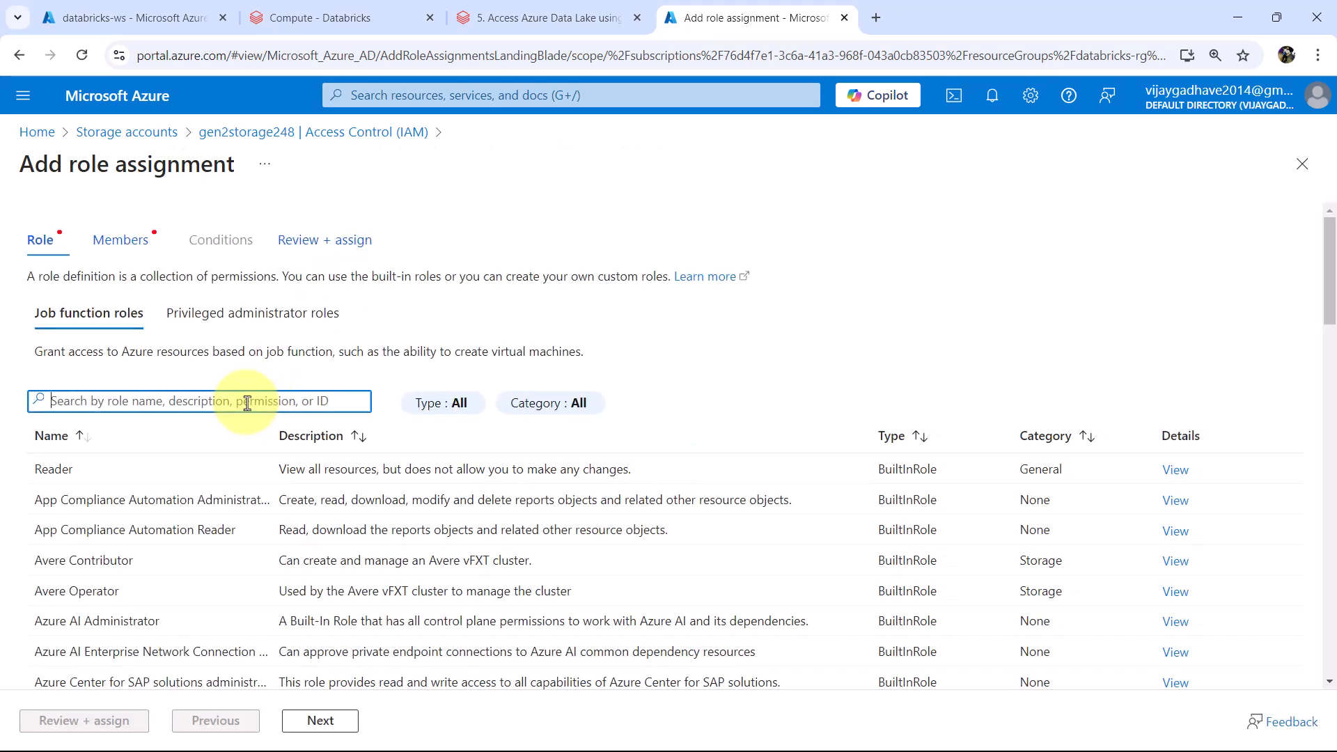
pyautogui.write('blob')
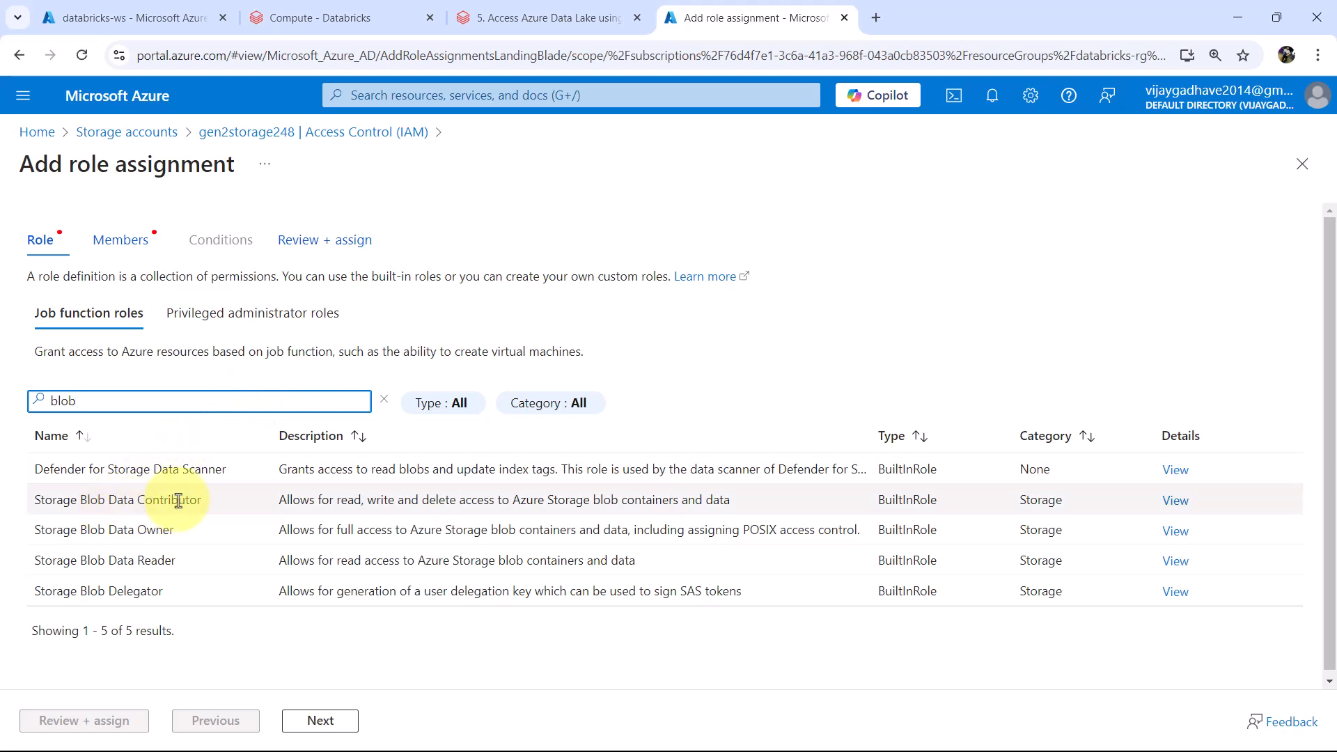
pyautogui.click(117, 500)
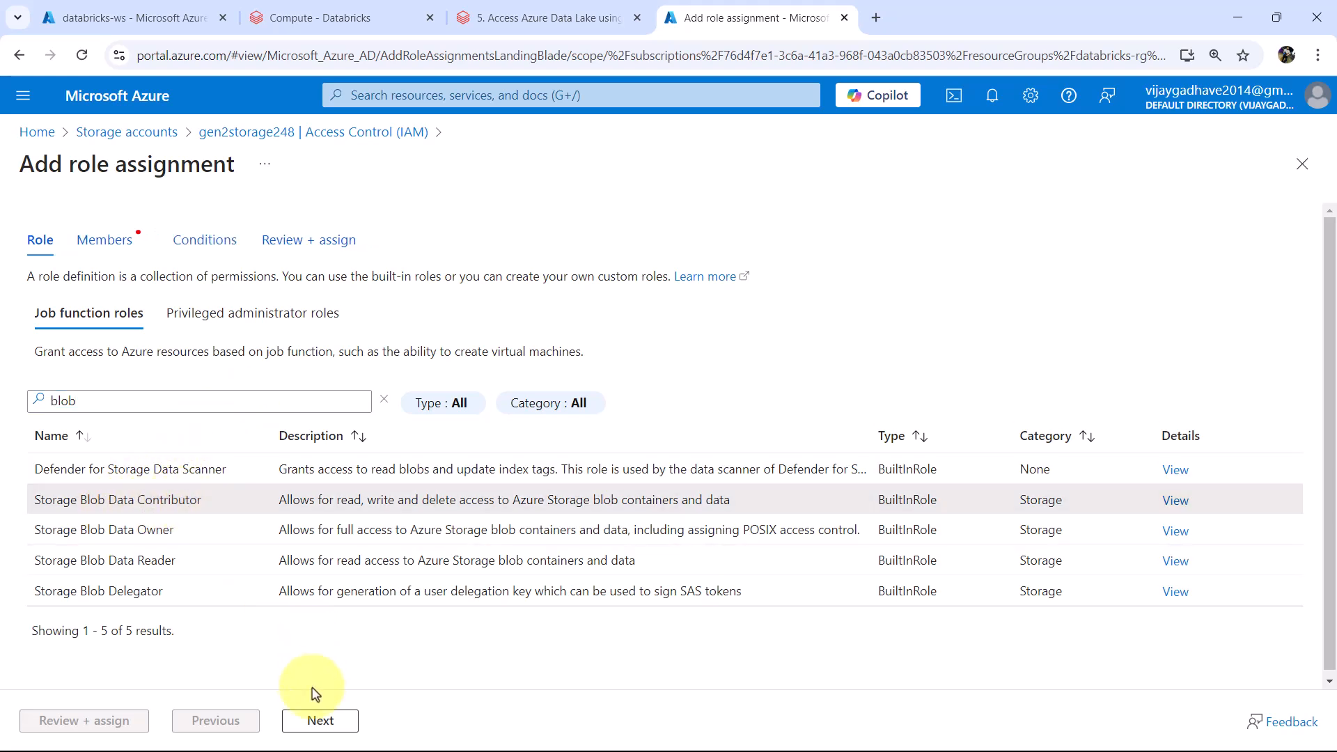
pyautogui.click(320, 720)
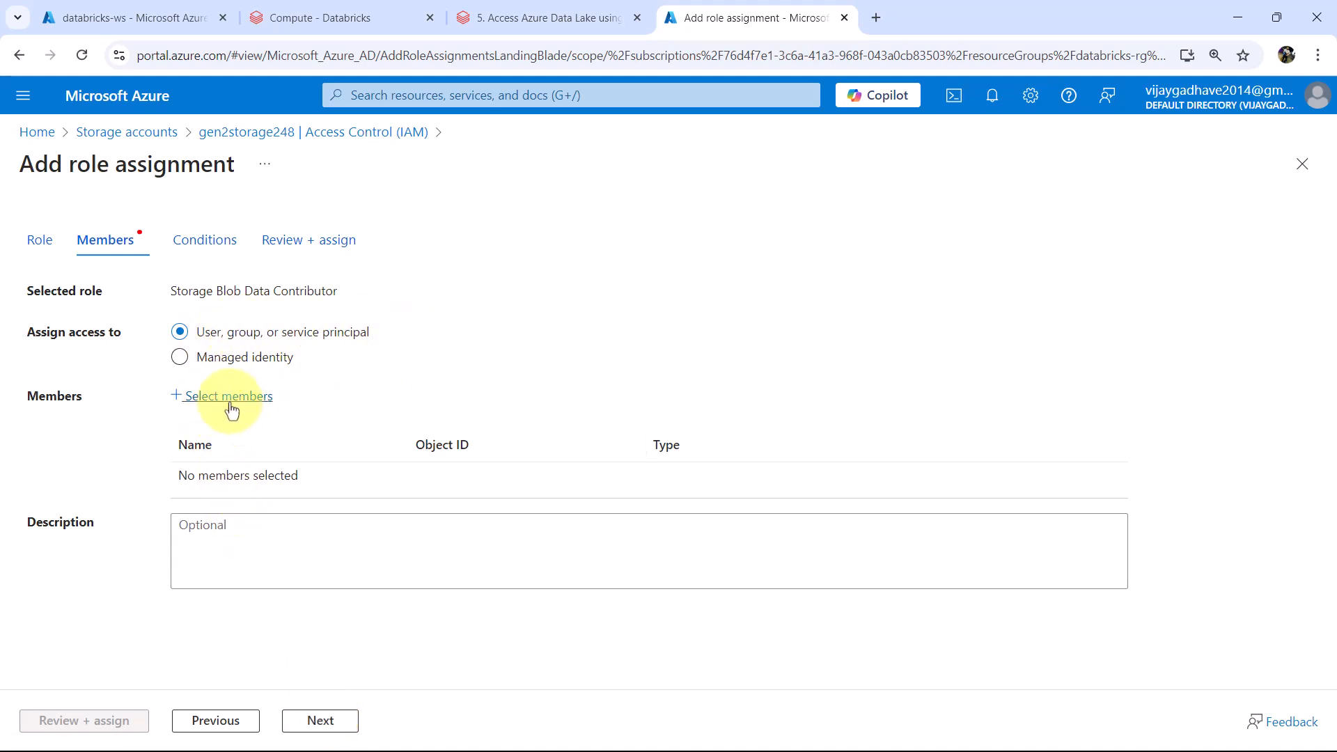
pyautogui.click(227, 396)
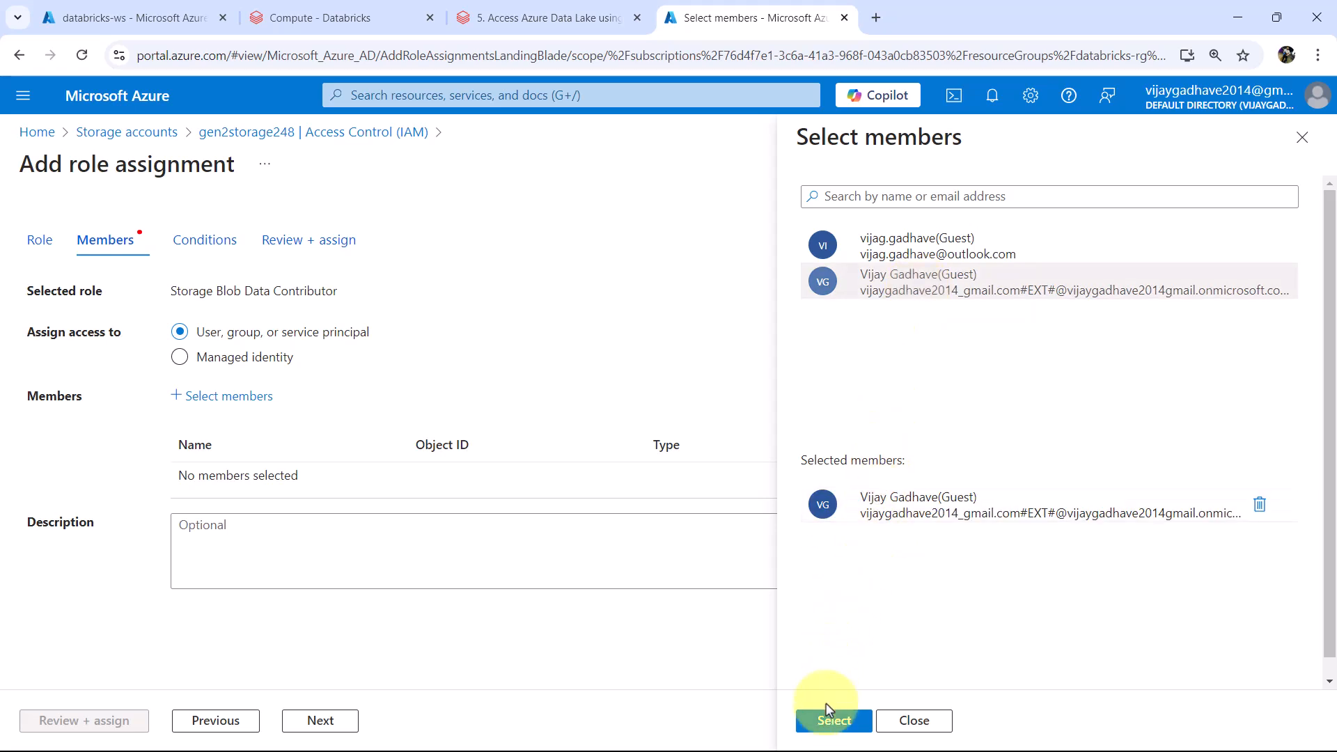
pyautogui.click(833, 720)
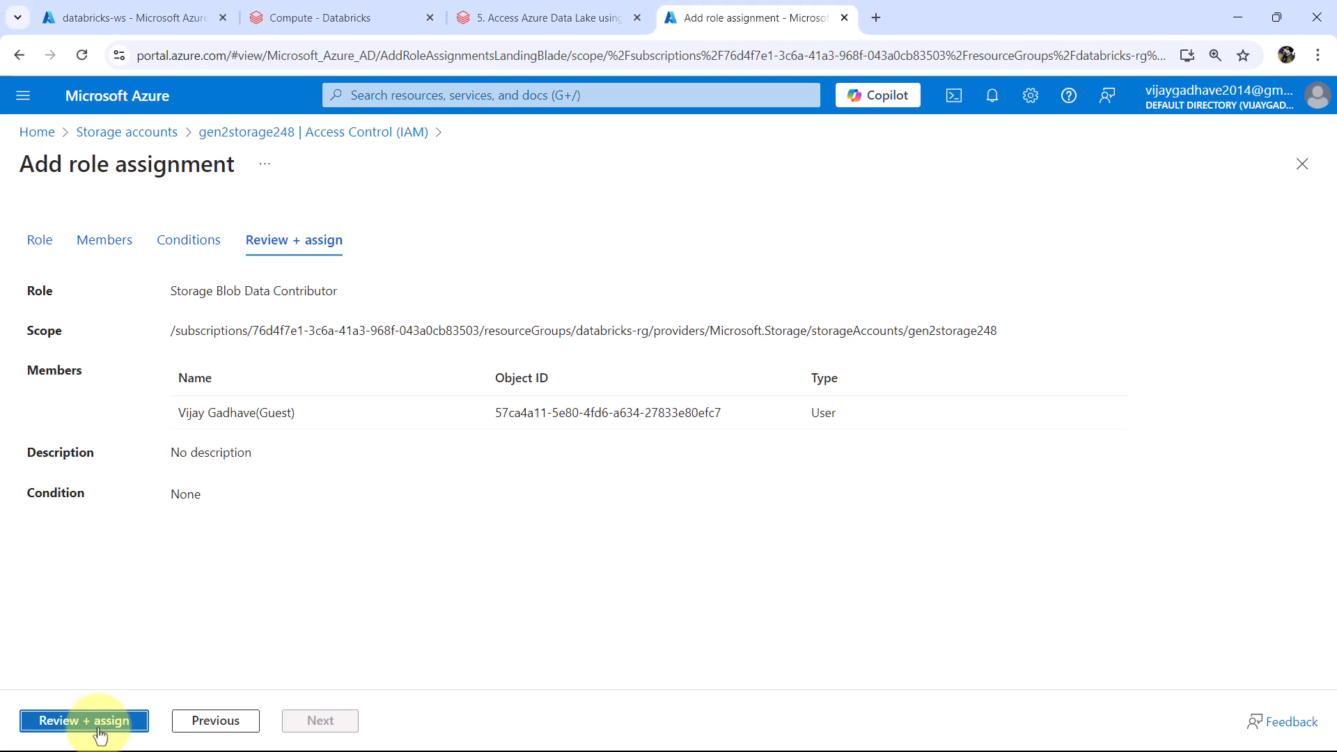
pyautogui.click(84, 720)
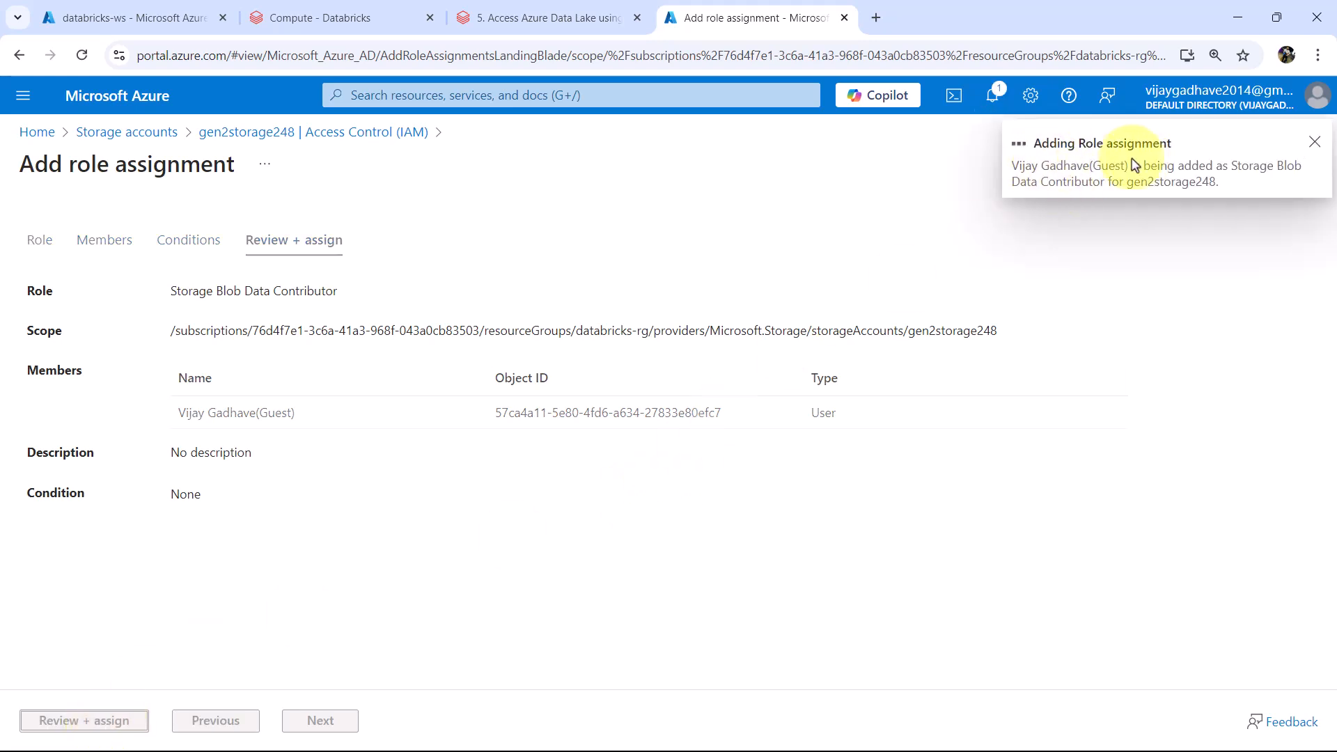
pyautogui.click(83, 720)
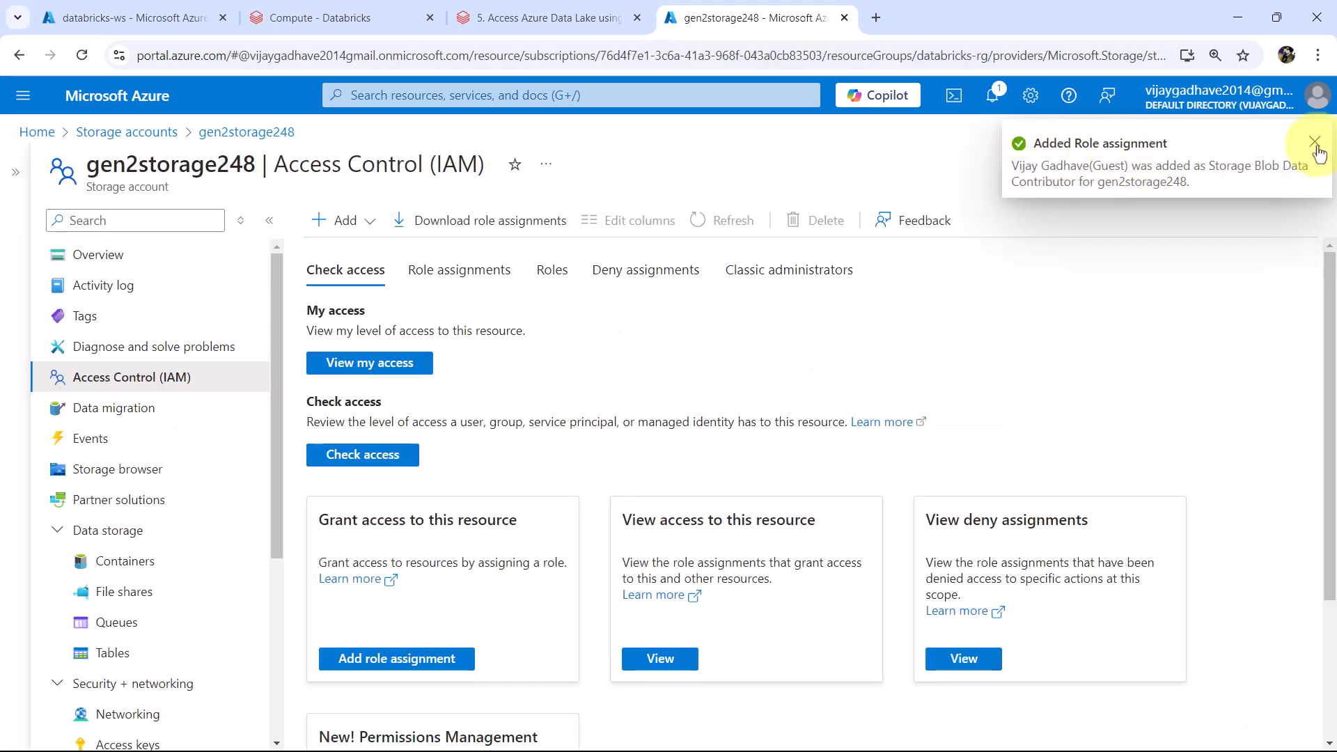
# - Rerun the notebook, still hitting the 403 error, and interrupt it leaving cell 2 cancelled
pyautogui.click(549, 17)
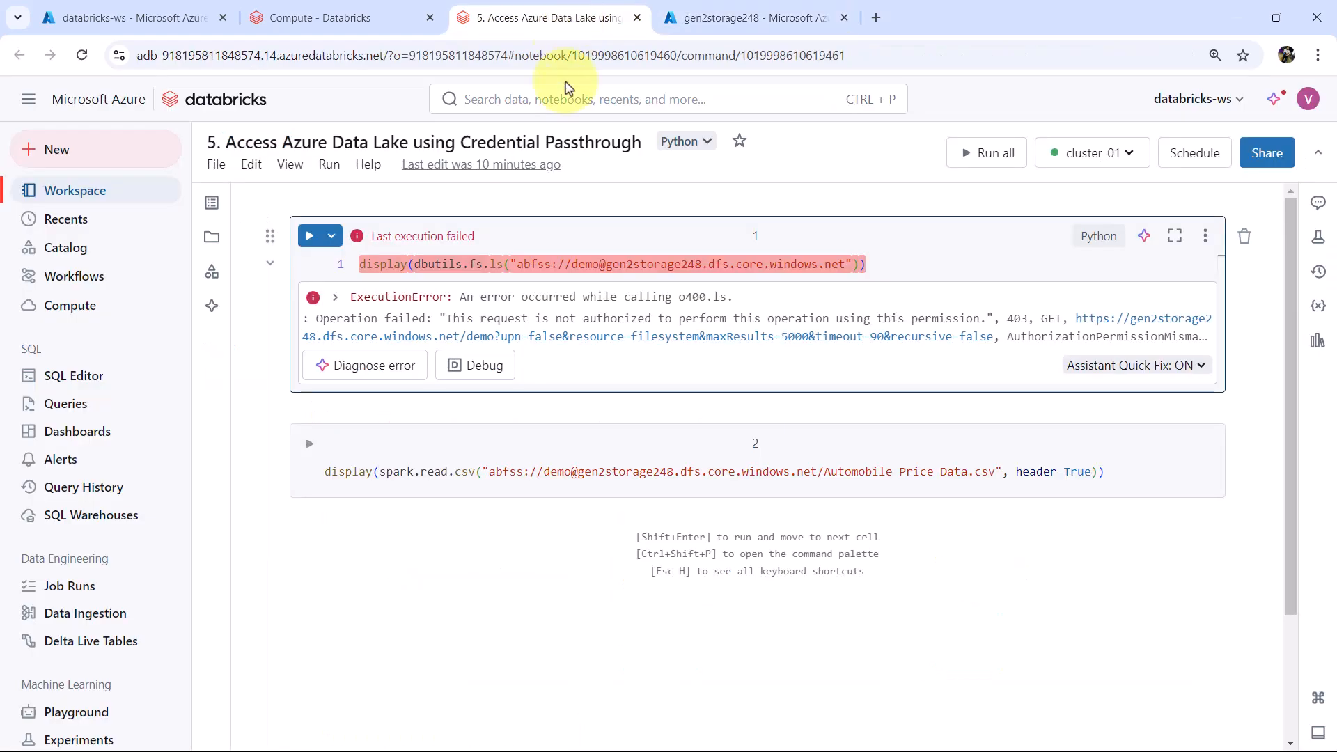
pyautogui.moveTo(310, 237)
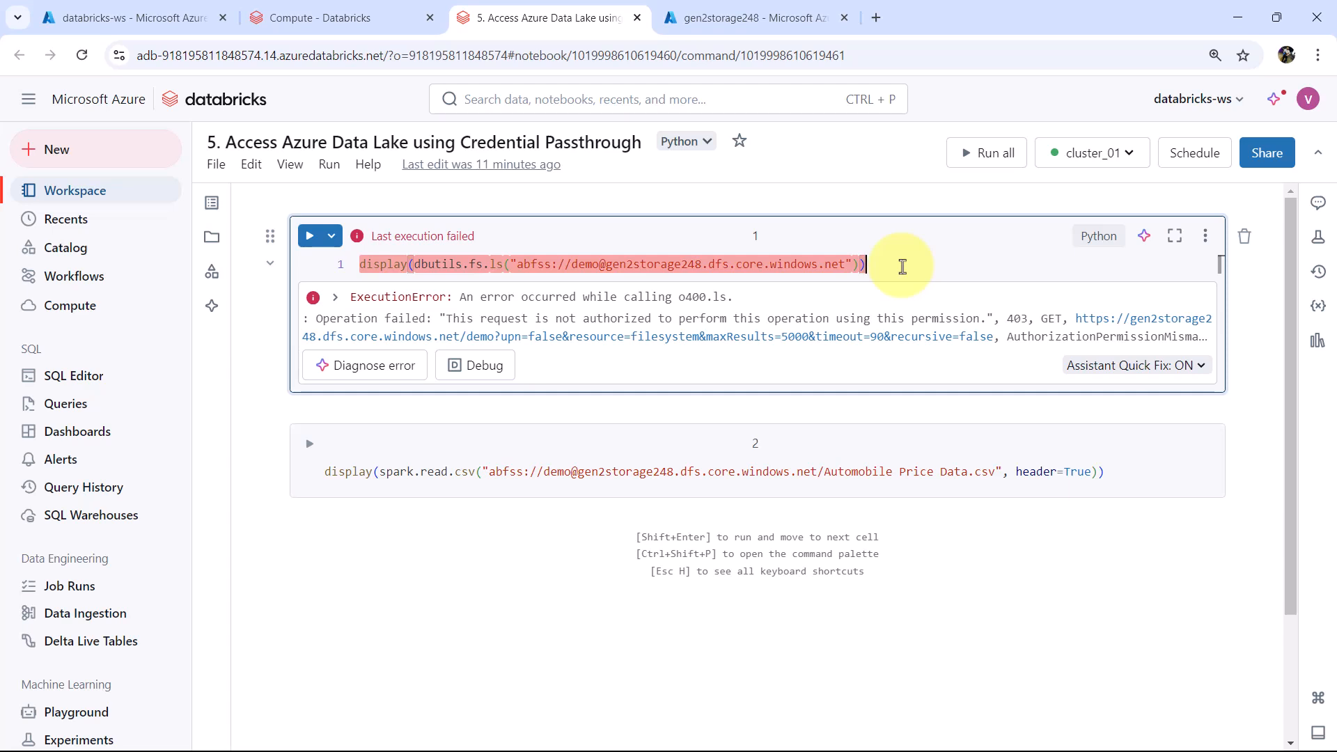
pyautogui.click(309, 235)
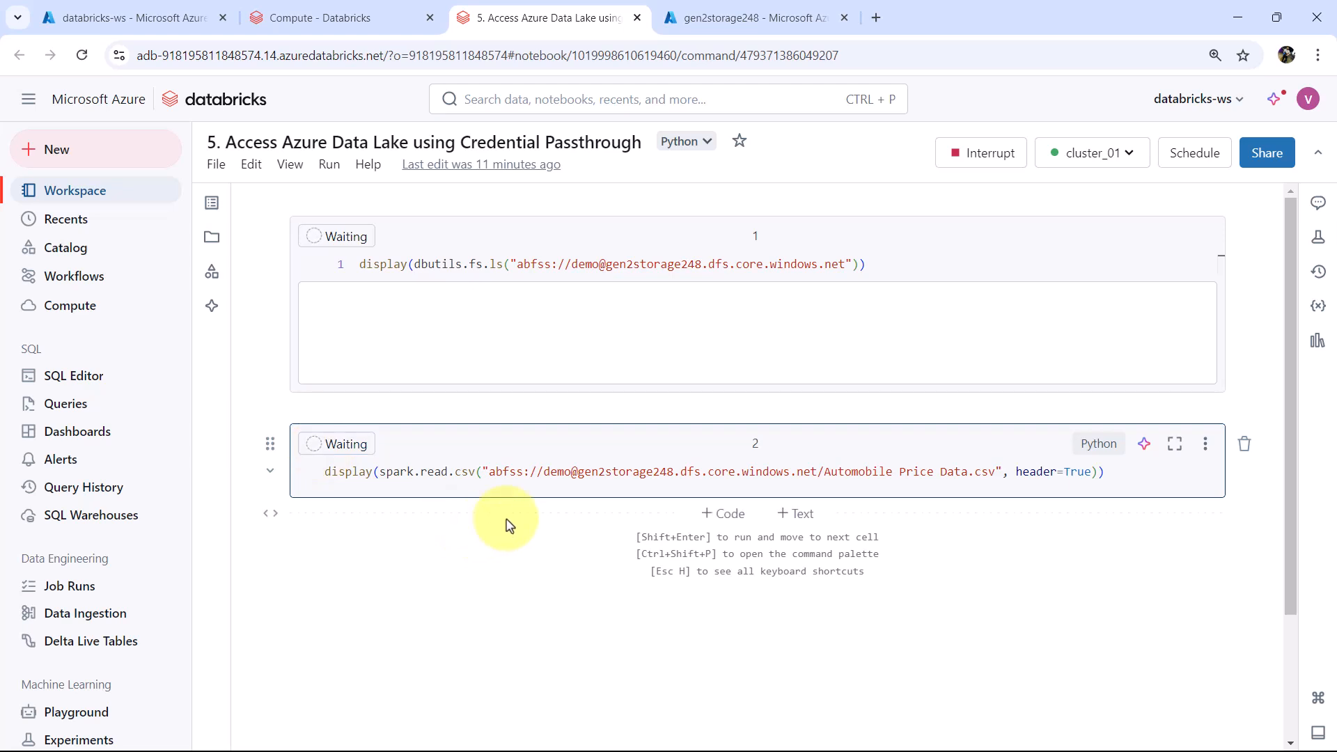
pyautogui.click(309, 237)
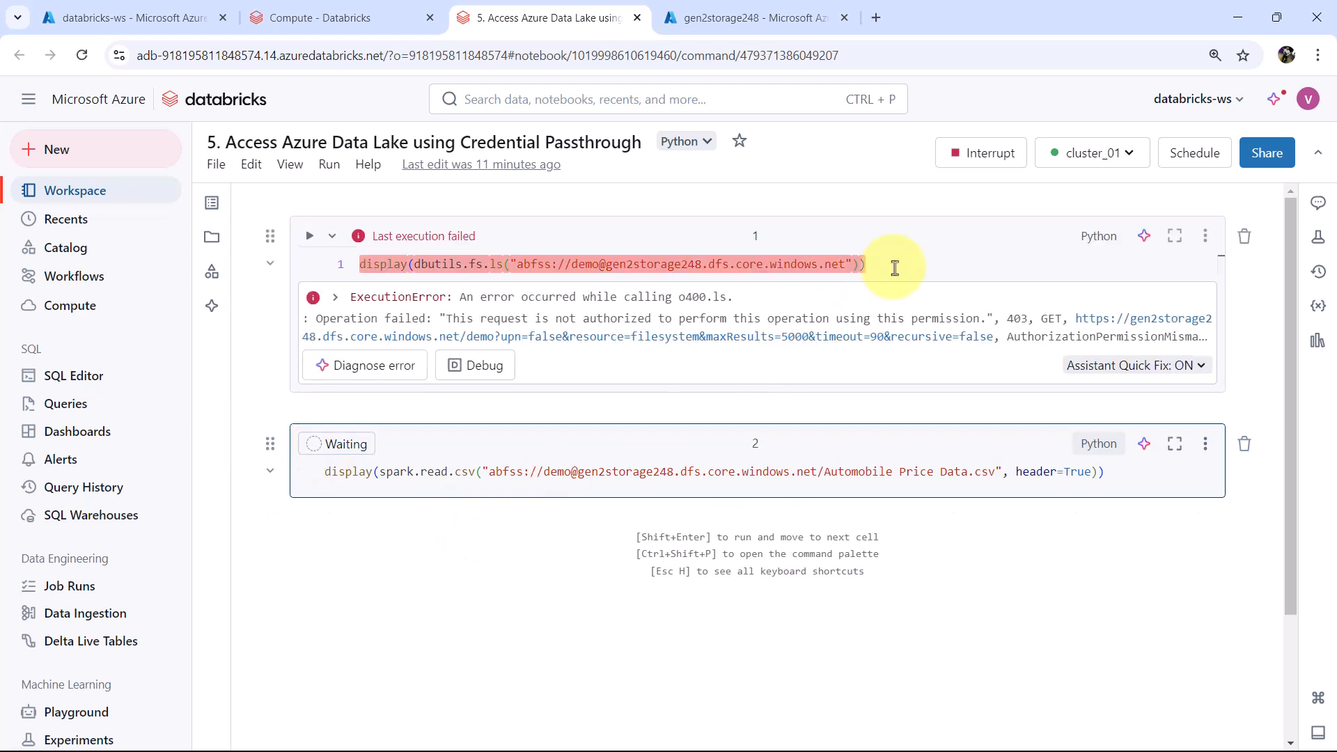
pyautogui.click(988, 153)
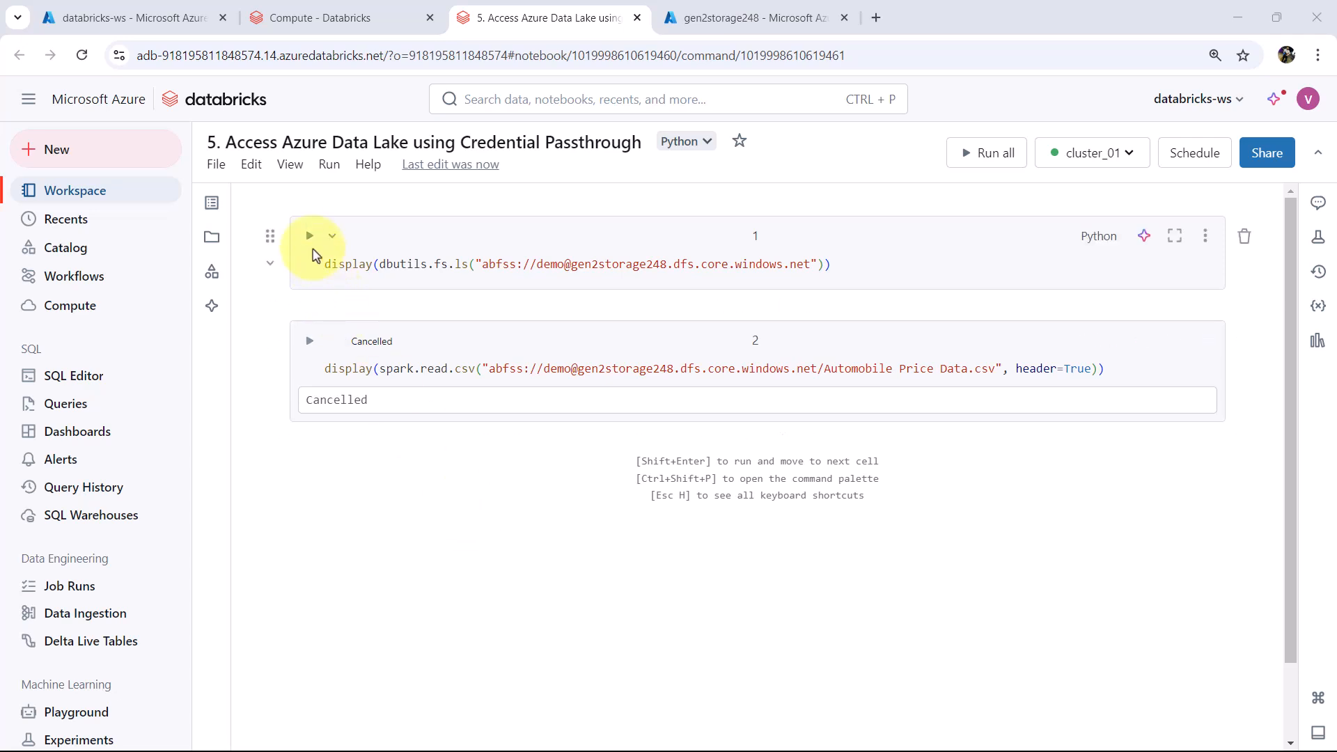
# - Rerun both cells so the container lists Automobile Price Data.csv and spark.read.csv shows the car data table
pyautogui.click(309, 236)
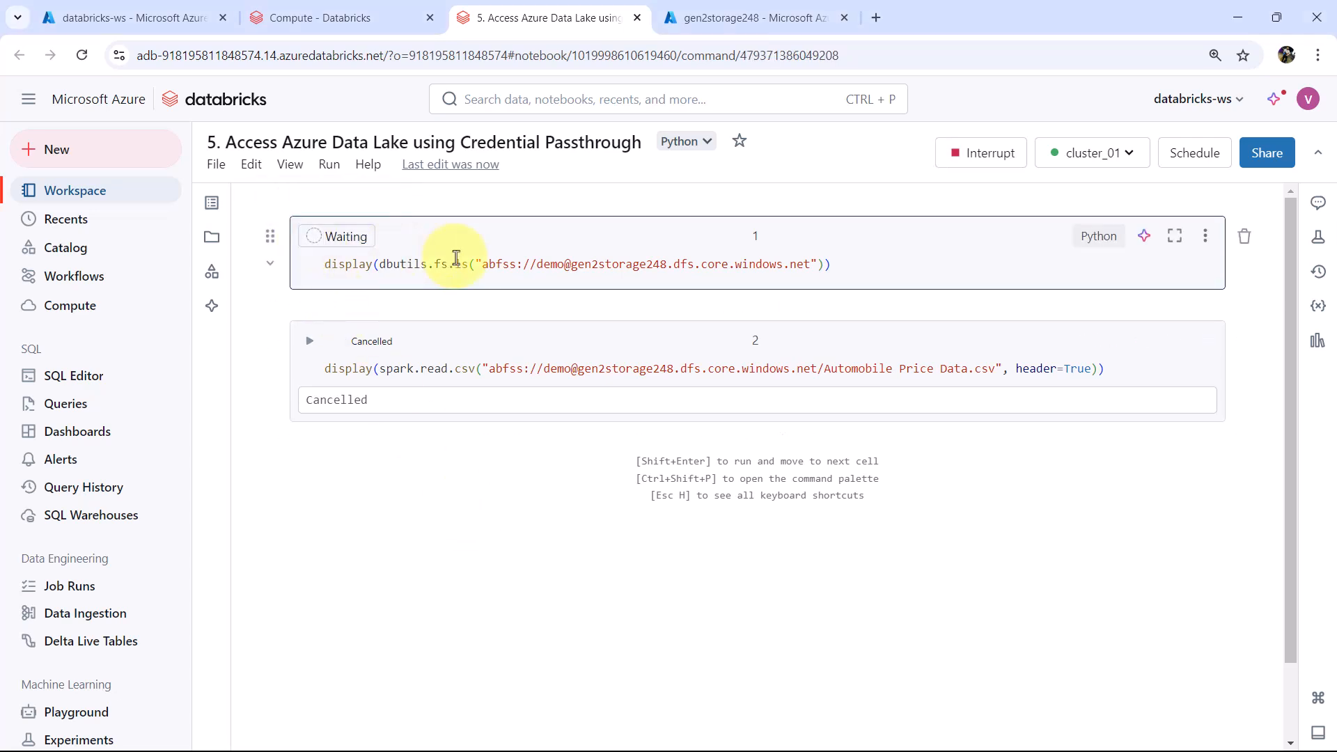
pyautogui.click(309, 237)
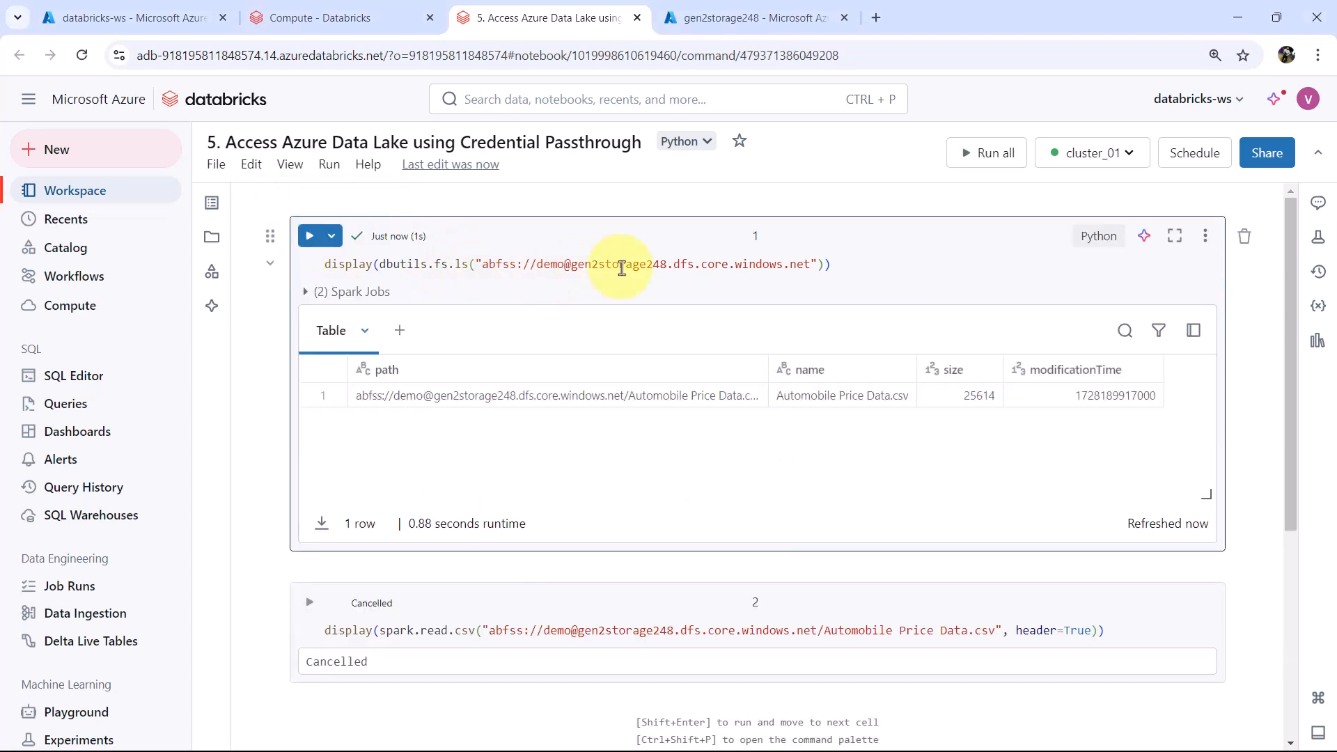
pyautogui.moveTo(648, 332)
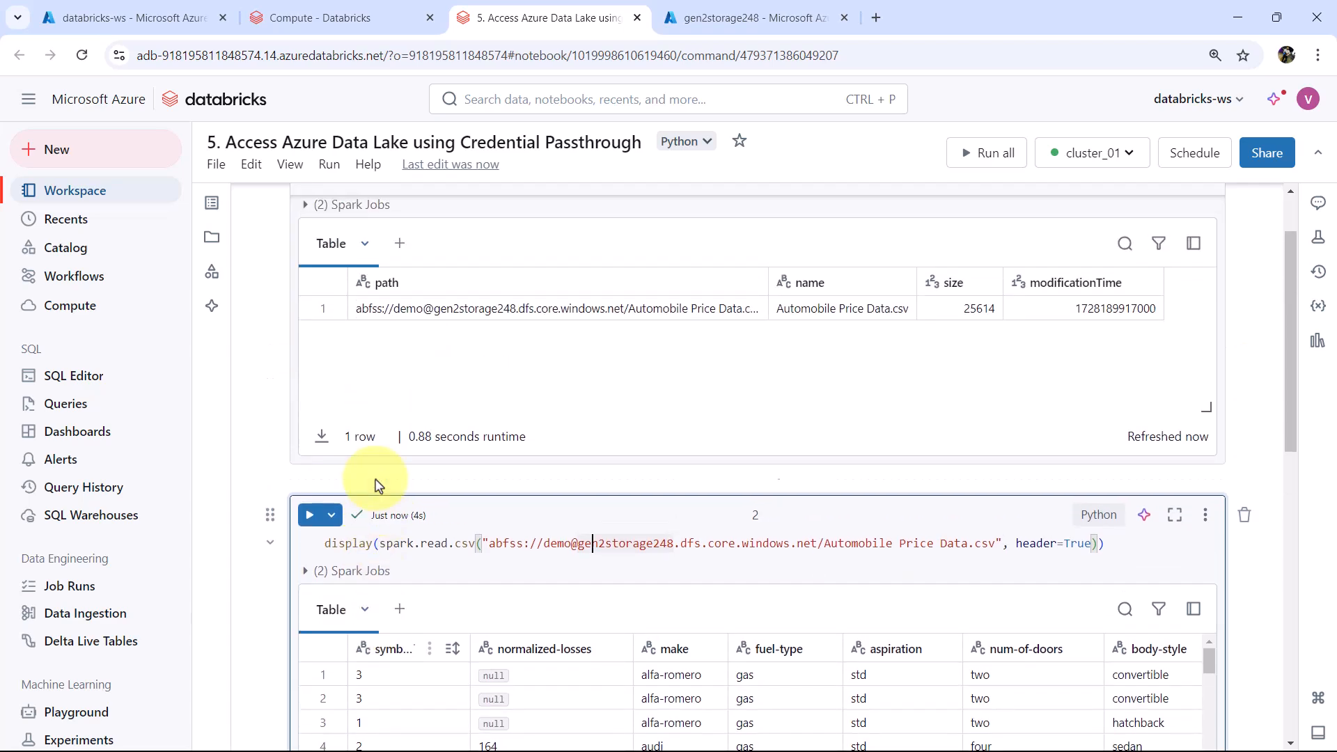
pyautogui.scroll(3)
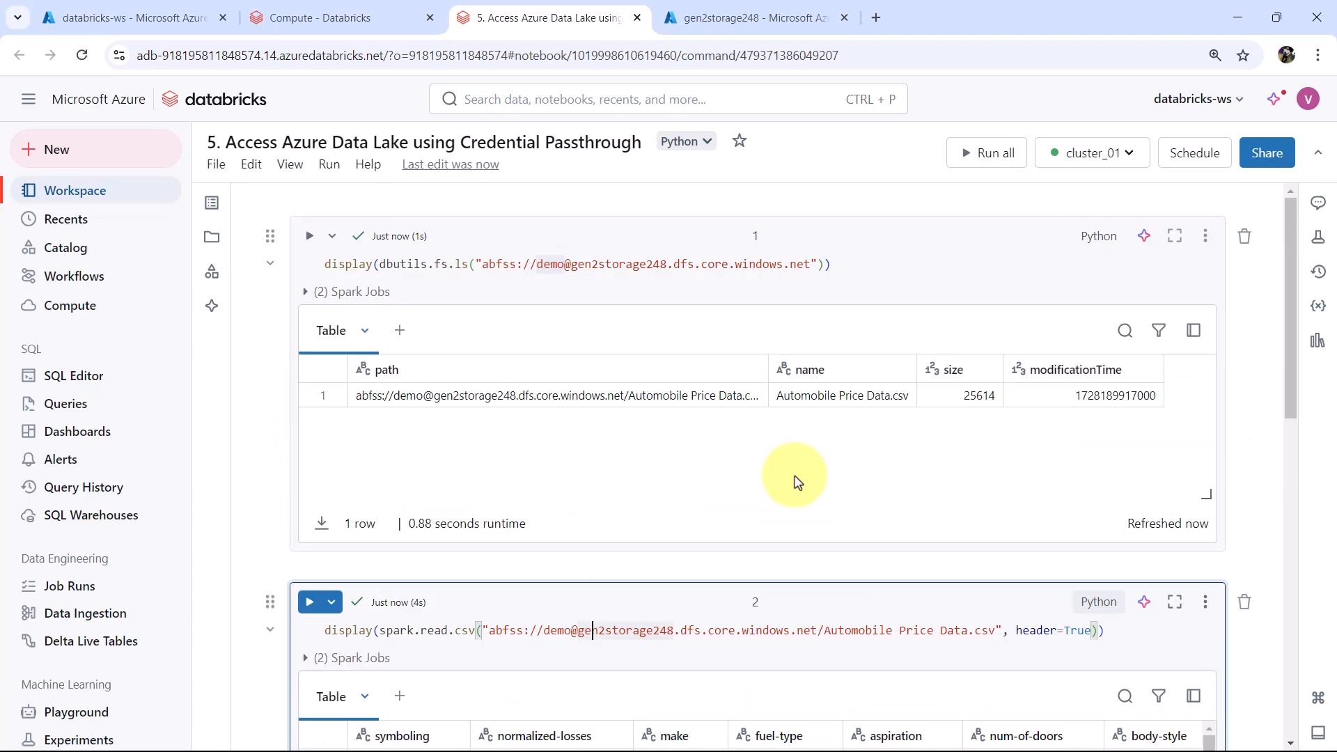
pyautogui.moveTo(368, 165)
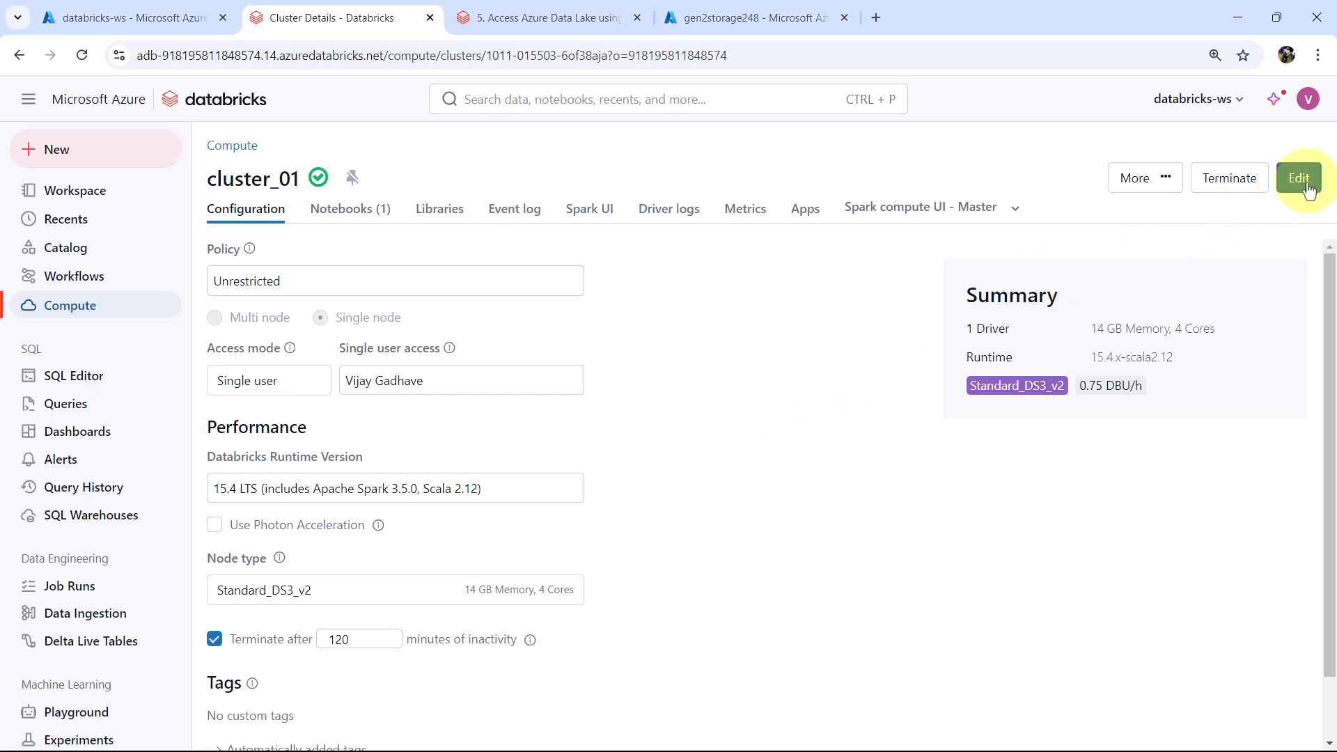
# - Uncheck Enable credential passthrough on cluster_01, confirm the restart, and return to the notebook
pyautogui.click(1297, 177)
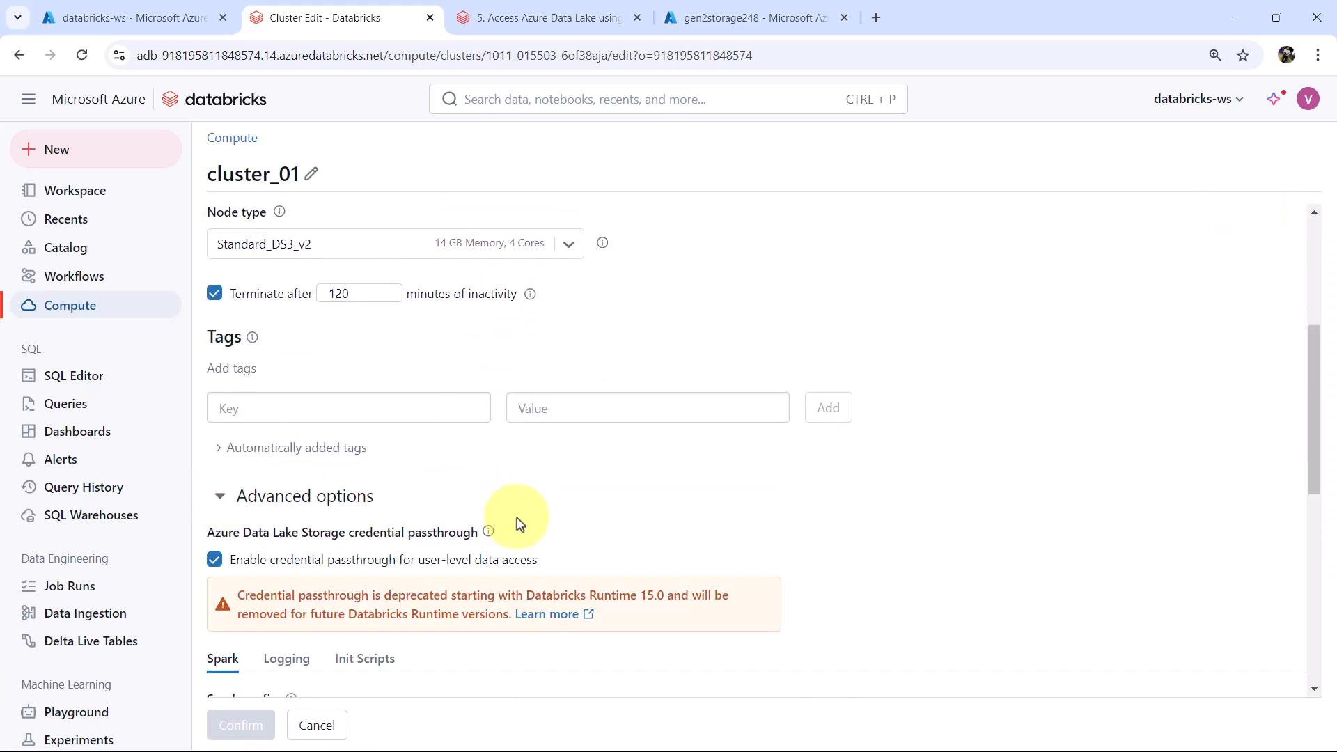
pyautogui.scroll(-3)
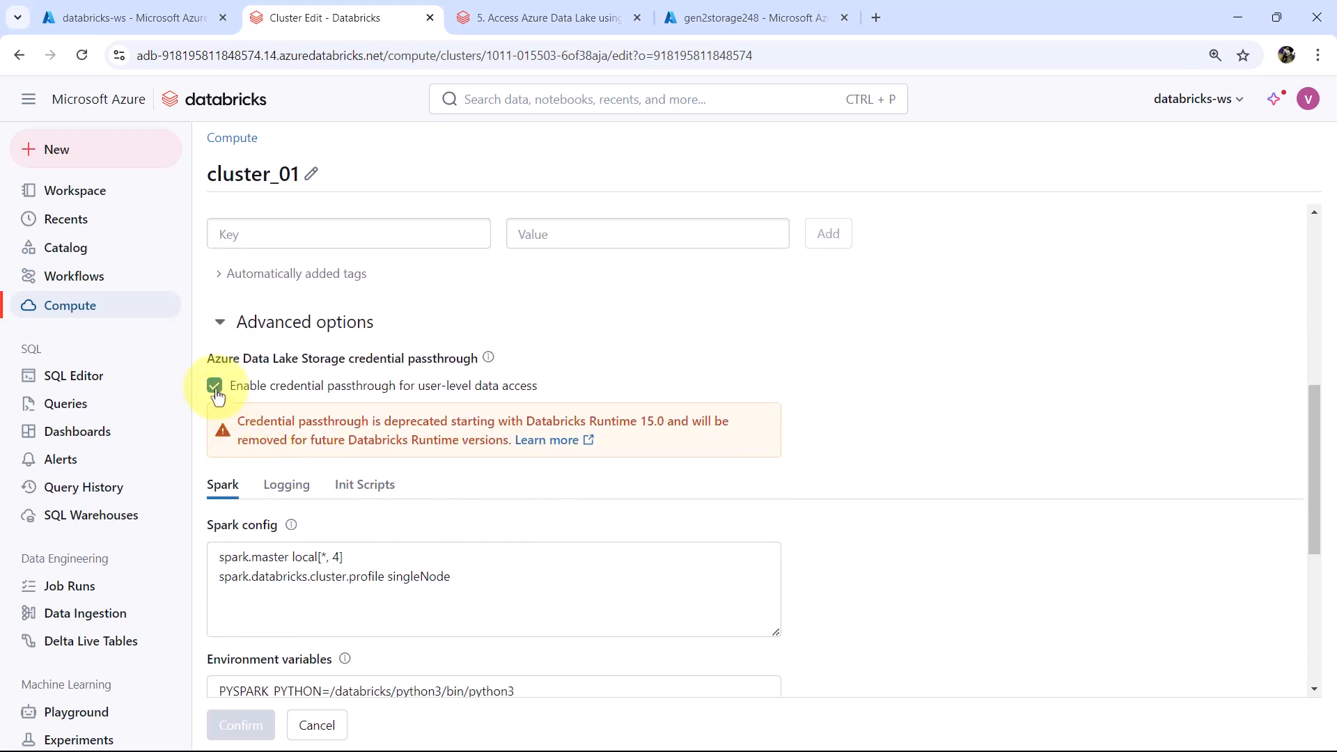
pyautogui.click(215, 386)
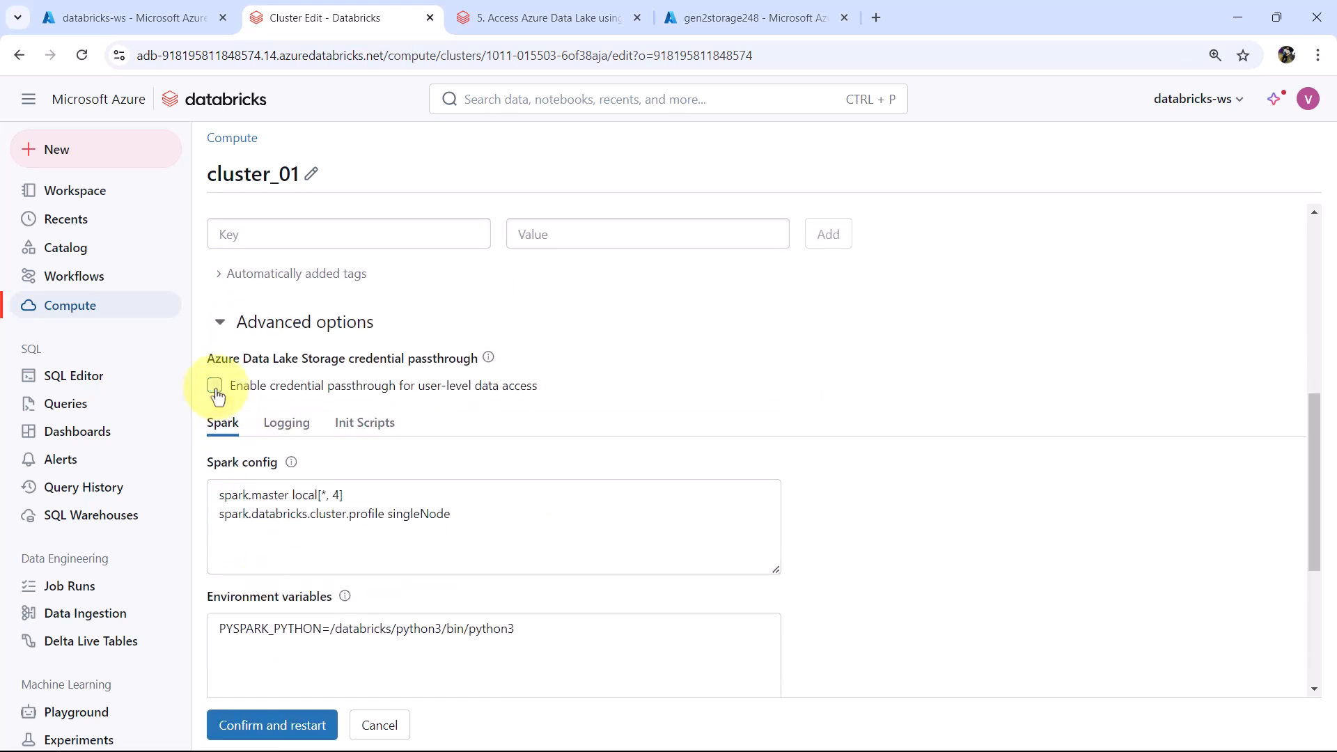
pyautogui.click(271, 724)
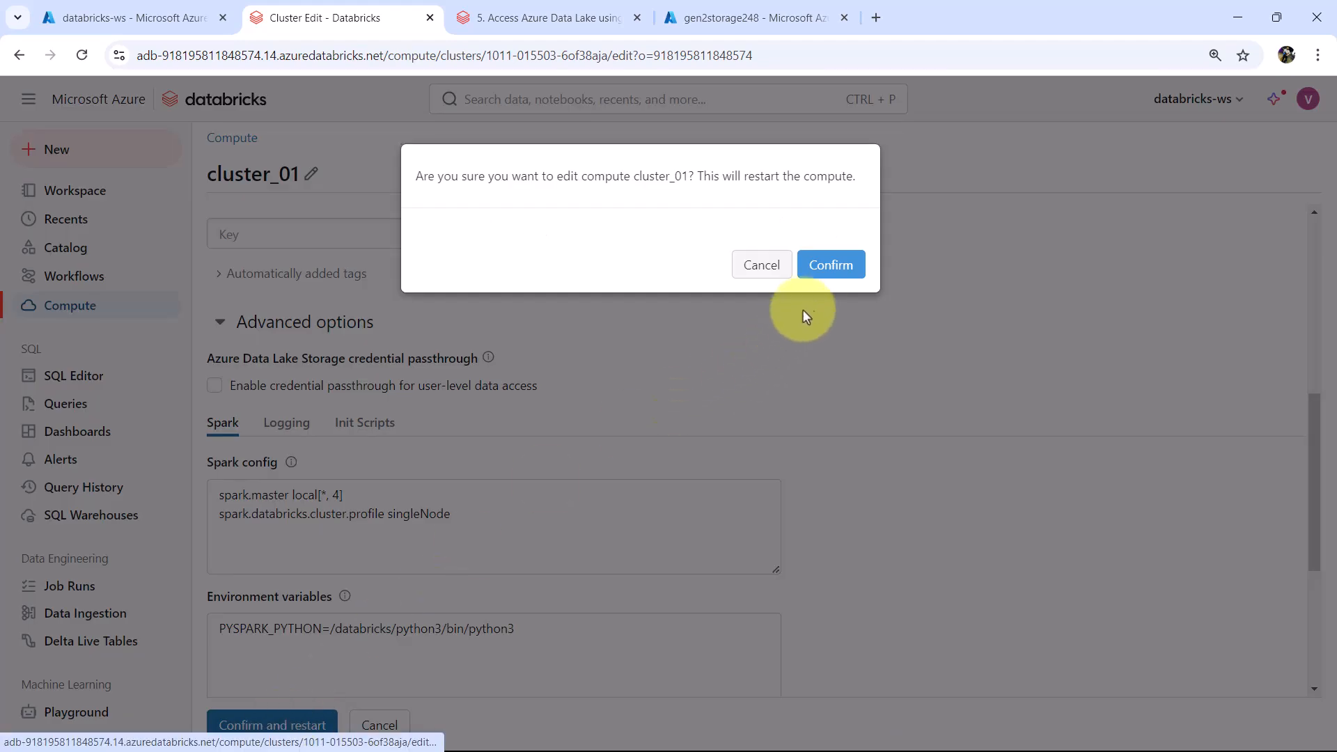
pyautogui.click(830, 265)
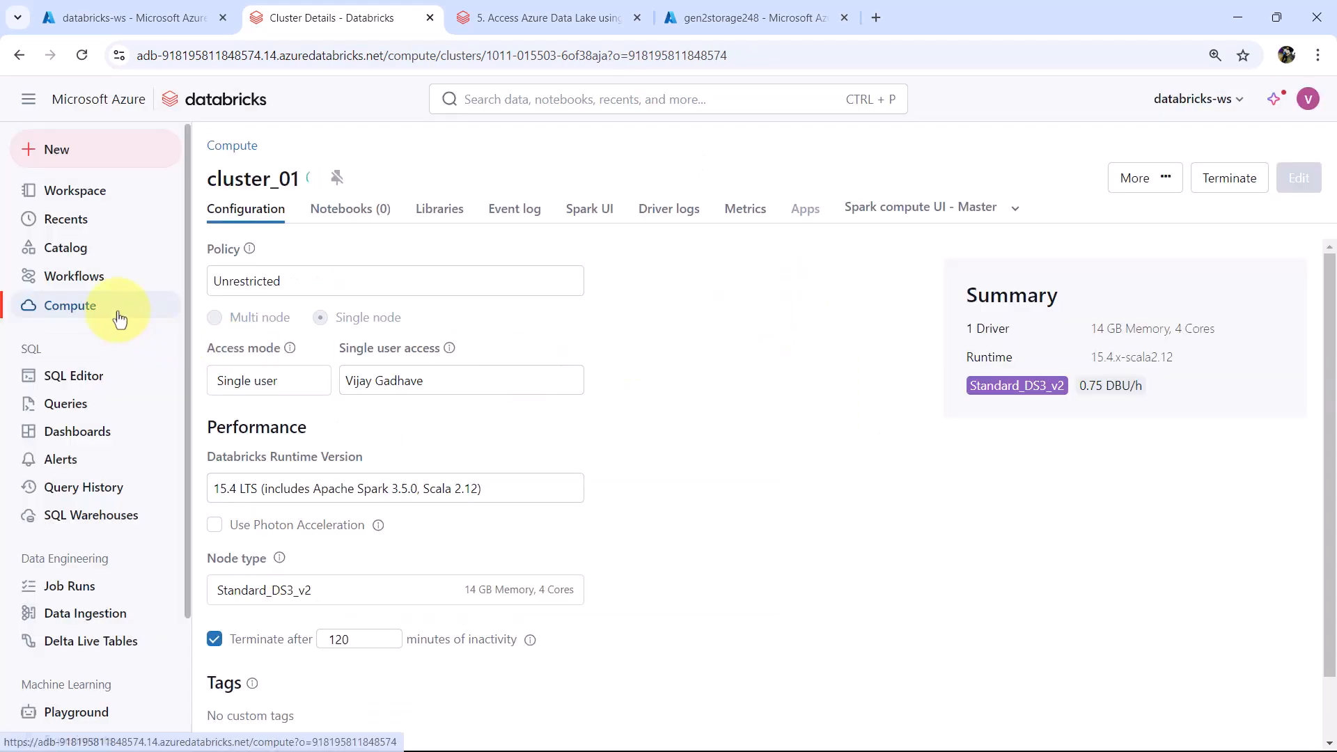
pyautogui.click(549, 16)
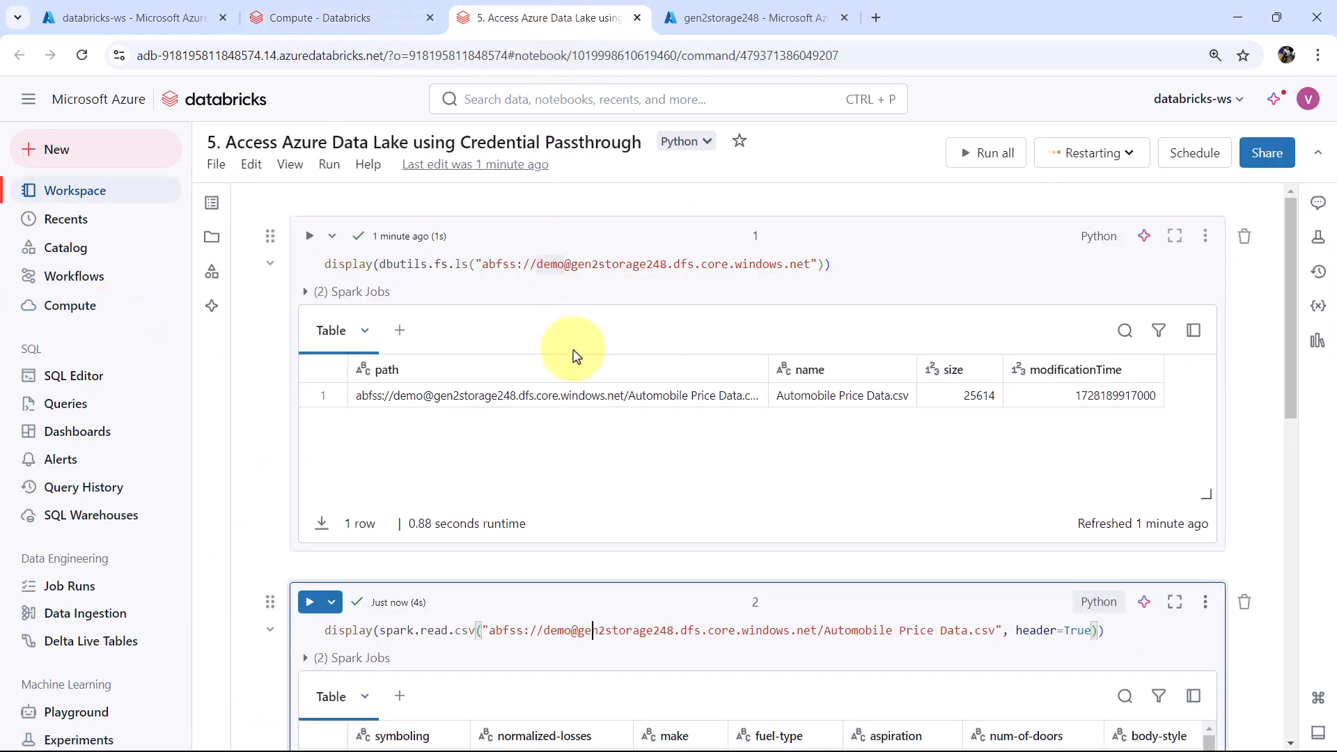